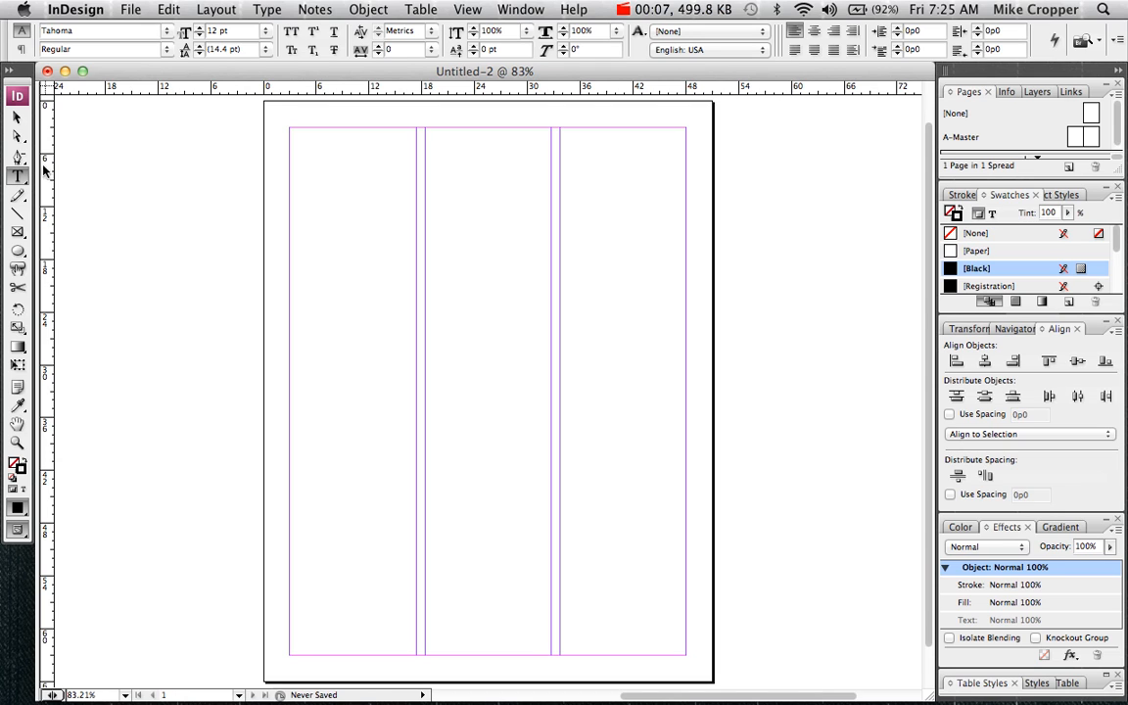
pyautogui.moveTo(18, 177)
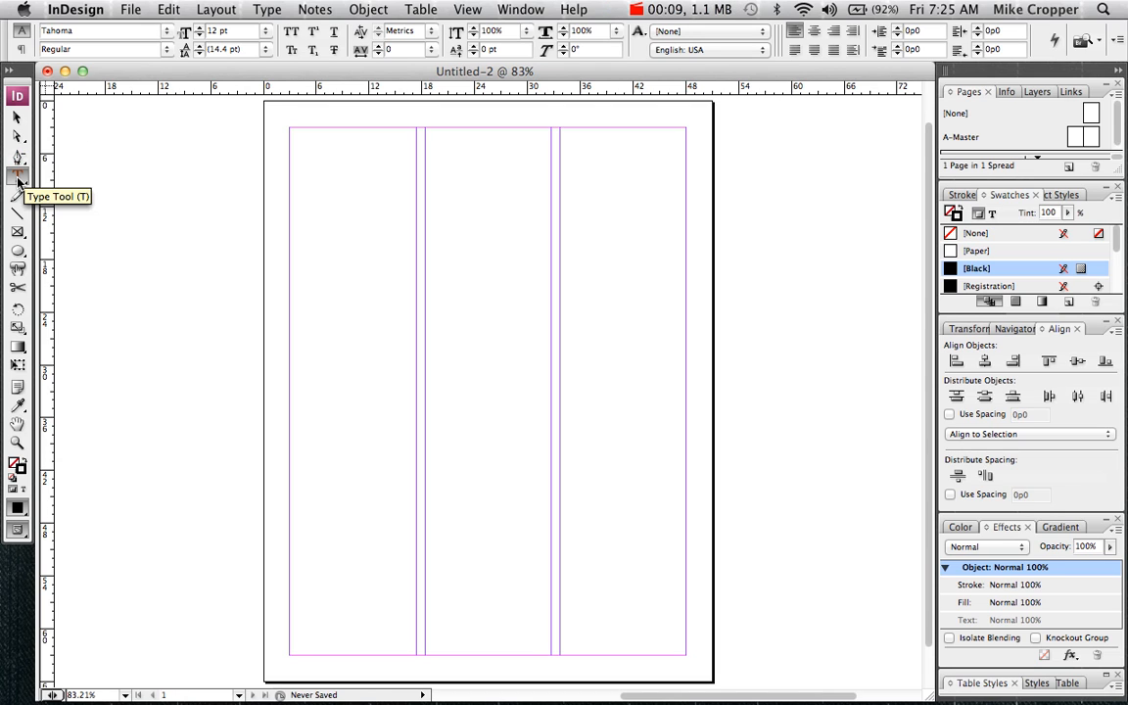
pyautogui.moveTo(20, 181)
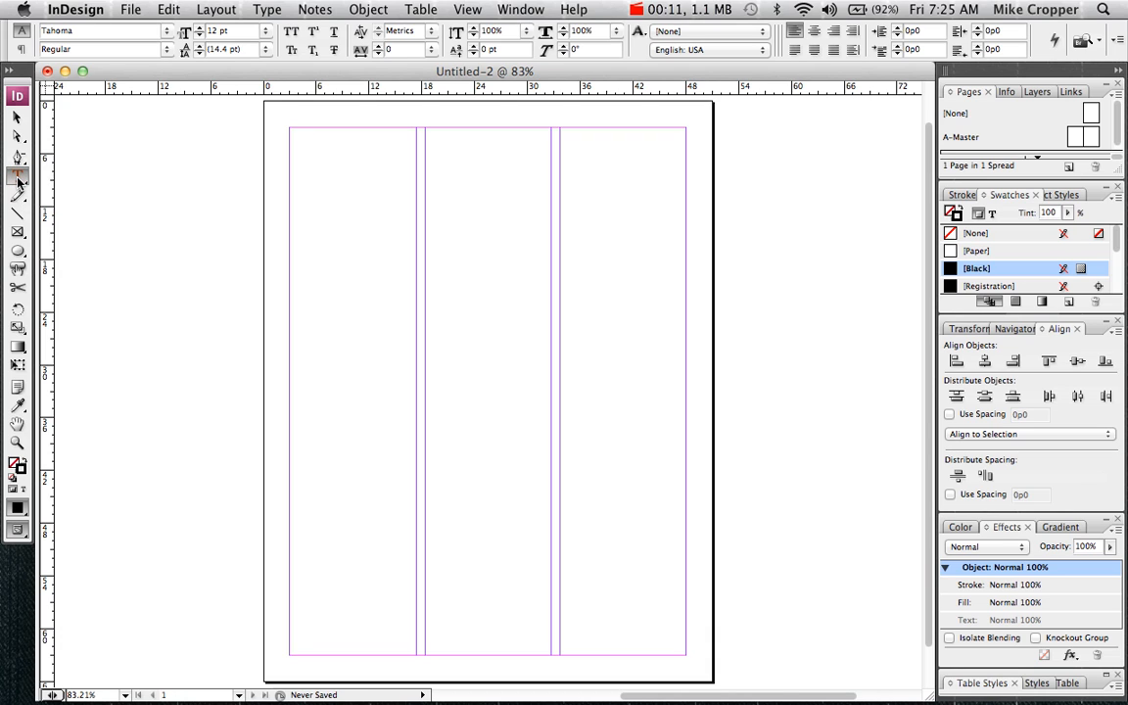
# Draw a text frame across the first two columns and type 'Type in yo…' inside it.
pyautogui.click(18, 176)
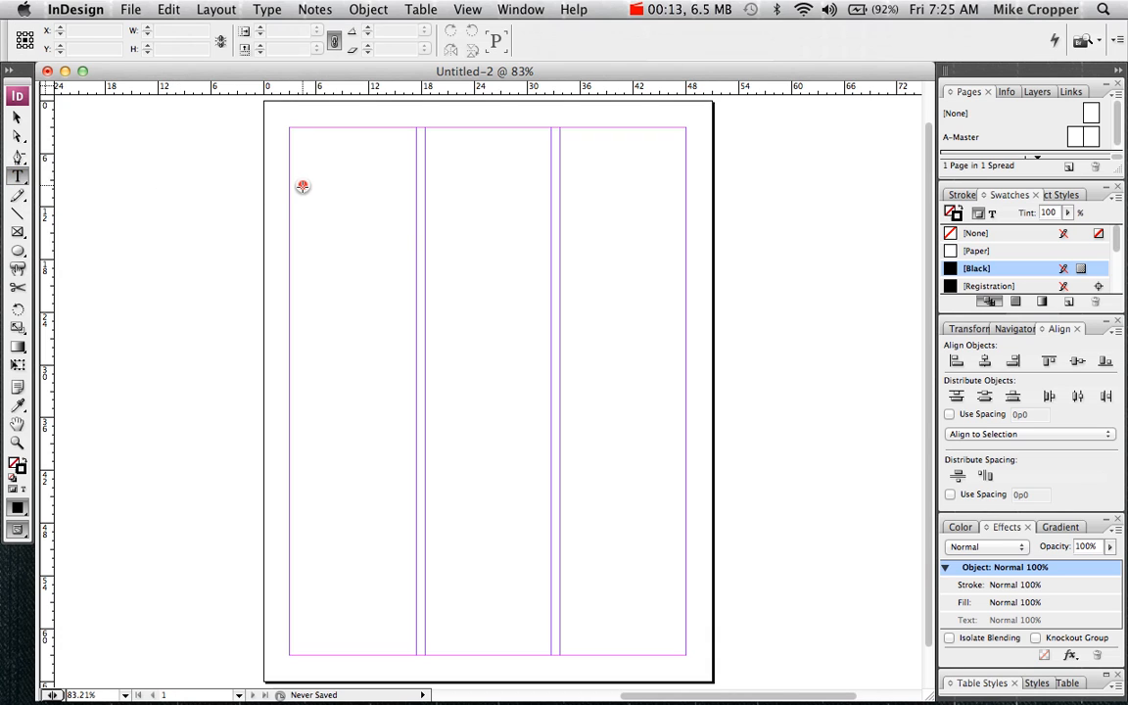
pyautogui.moveTo(304, 186); pyautogui.dragTo(548, 281)
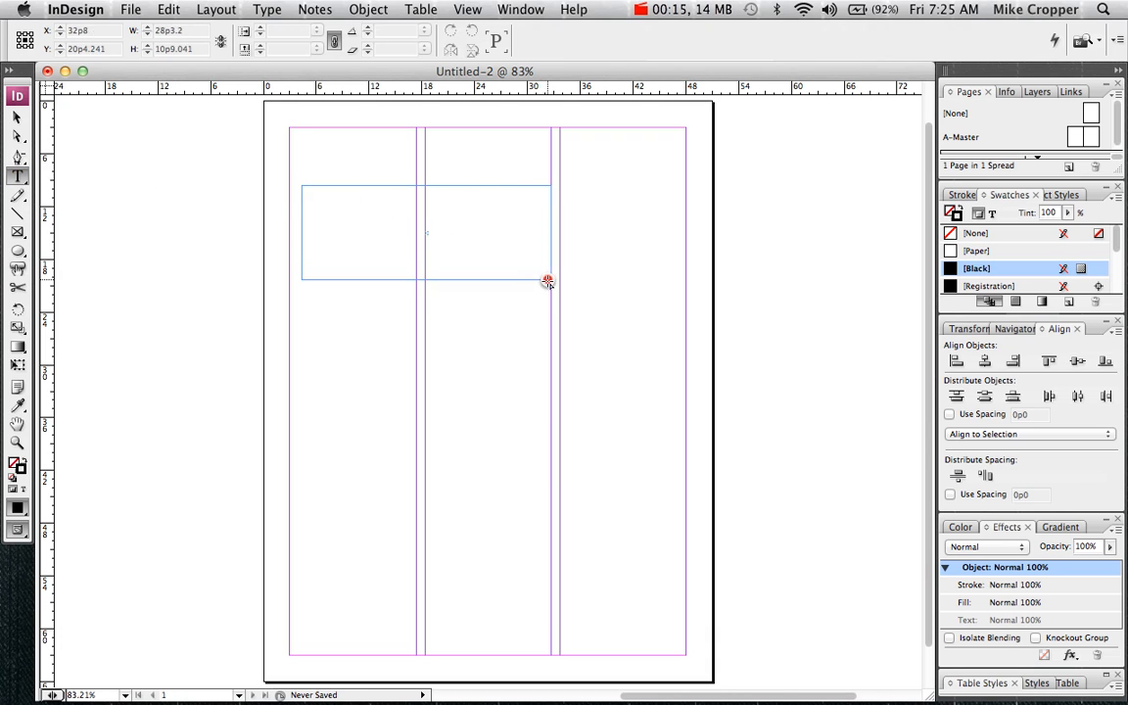
pyautogui.click(426, 232)
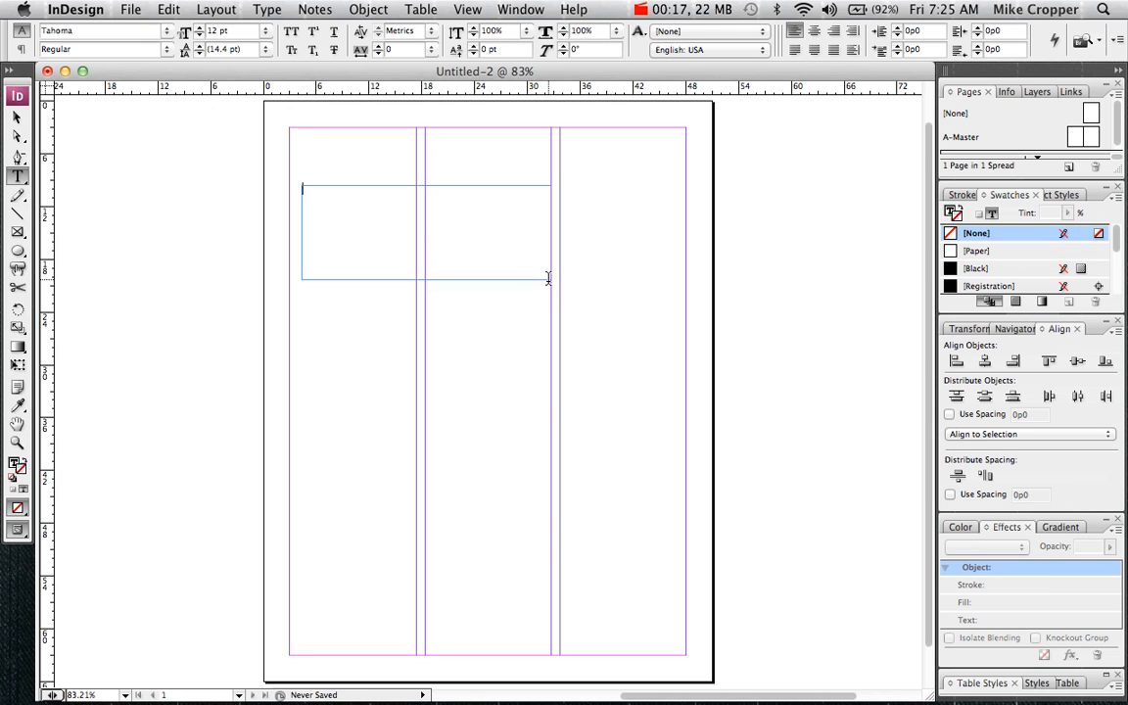
pyautogui.write('Type in yo')
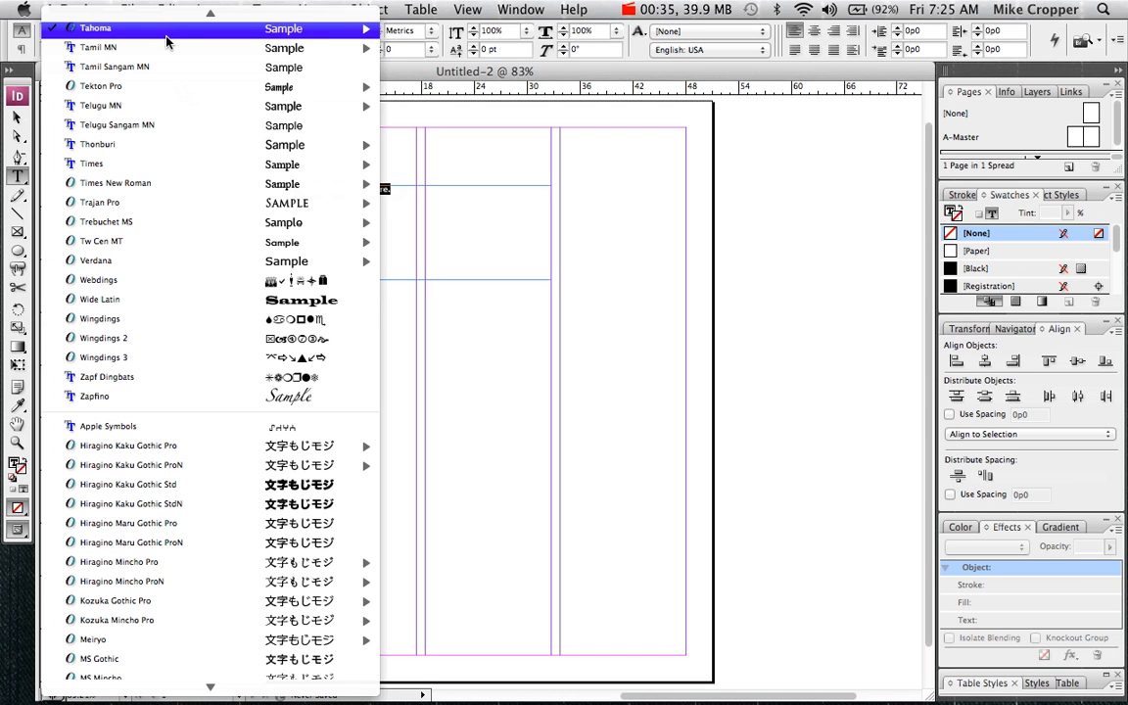
pyautogui.moveTo(91, 164)
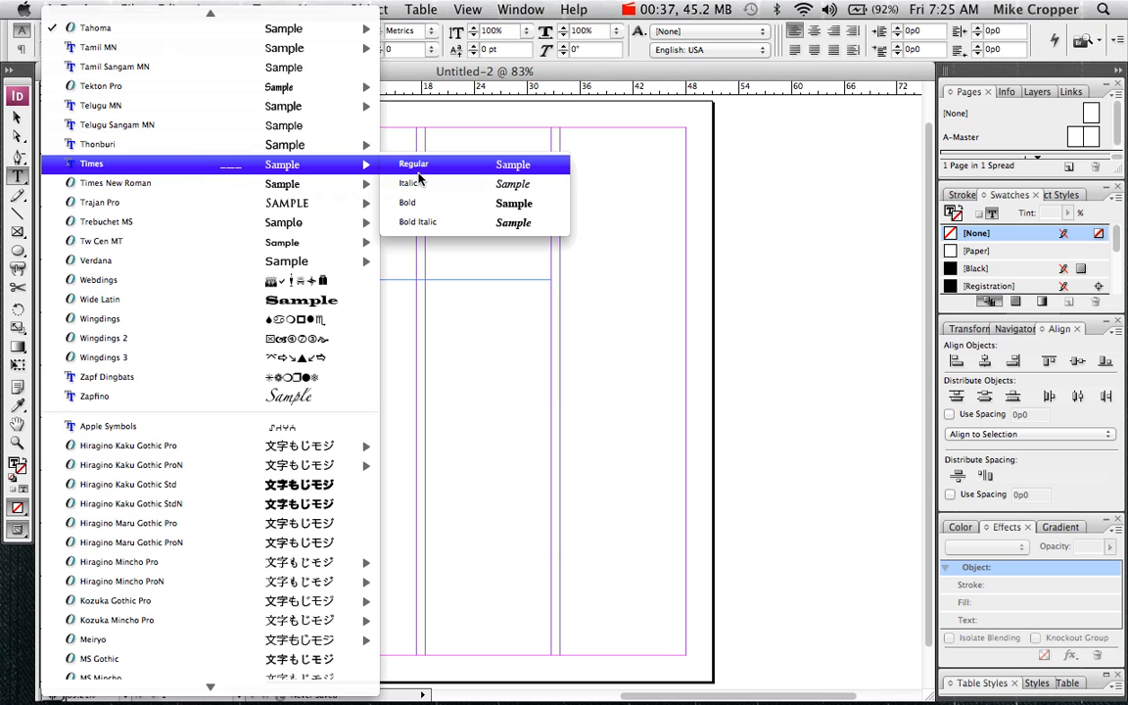
# Set the text to Times Regular at 48 pt and choose the Italic style.
pyautogui.click(414, 164)
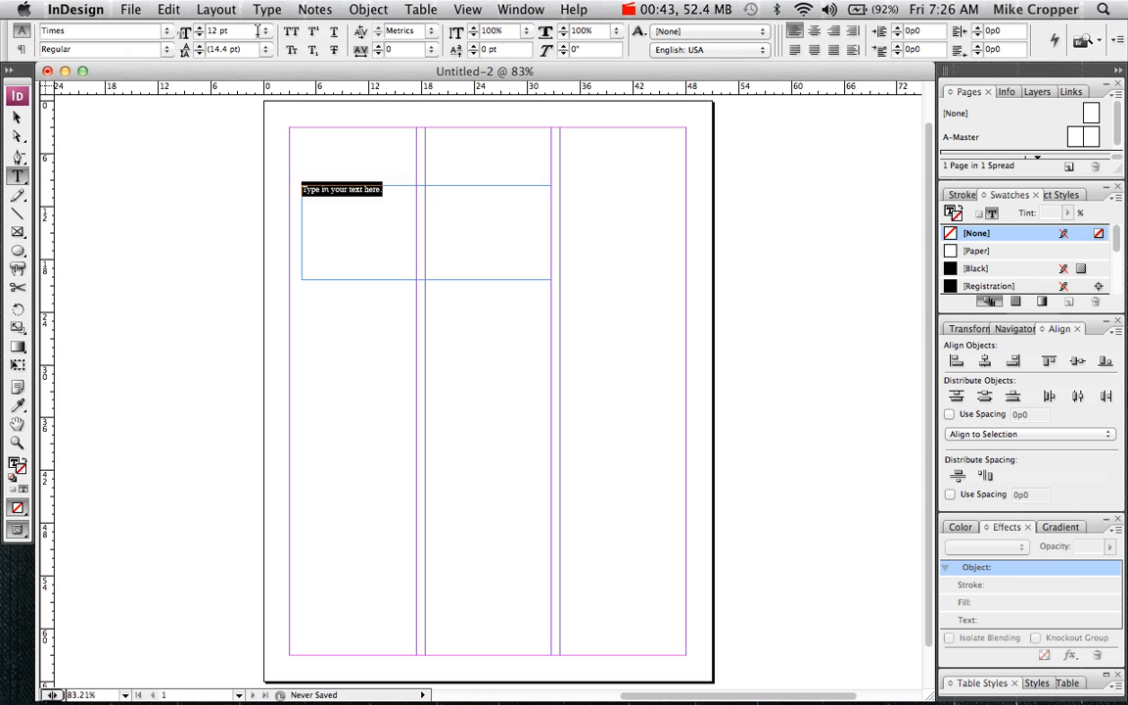
pyautogui.click(265, 30)
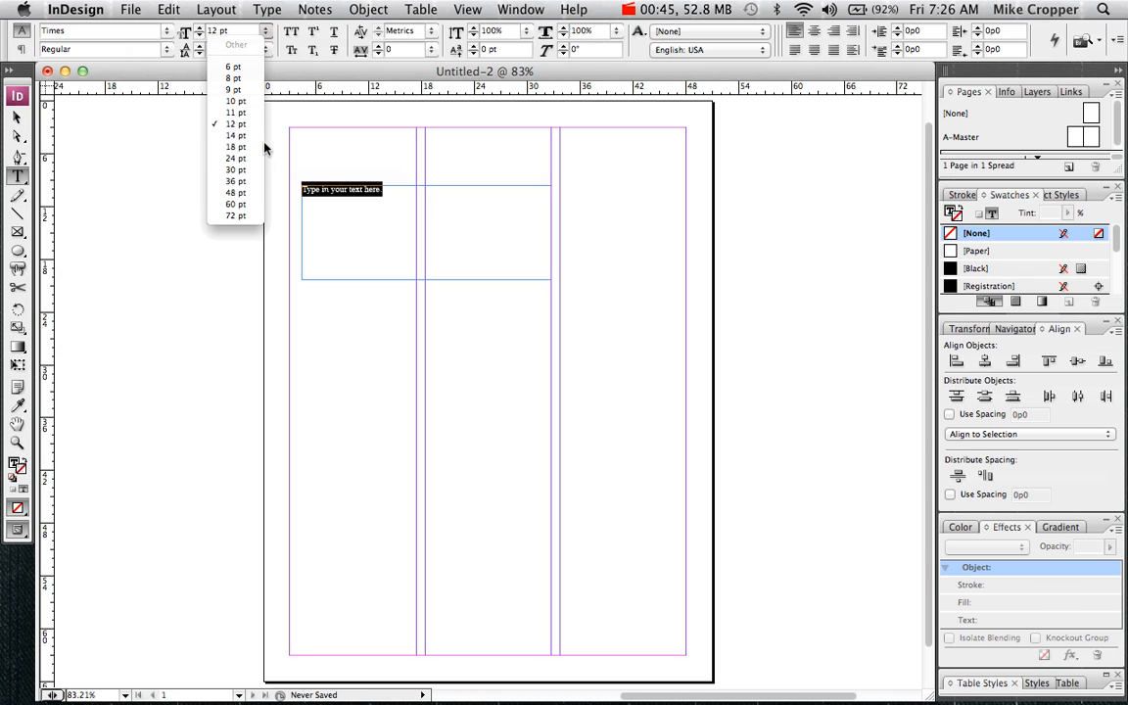
pyautogui.click(233, 191)
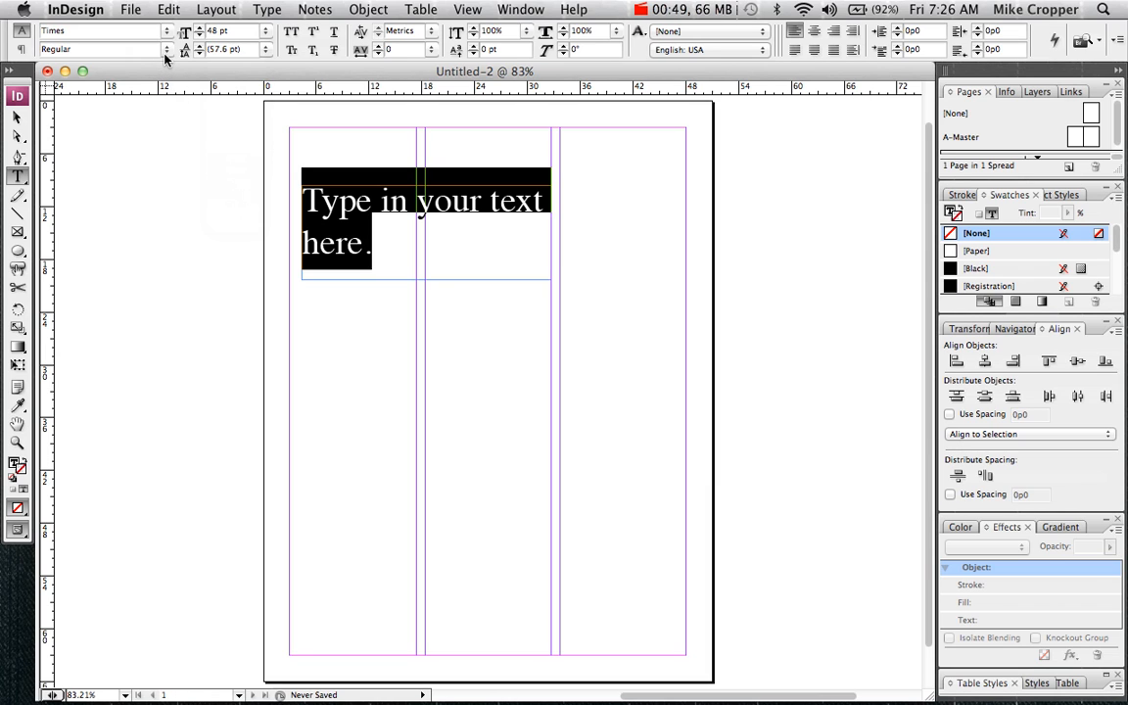
pyautogui.click(103, 49)
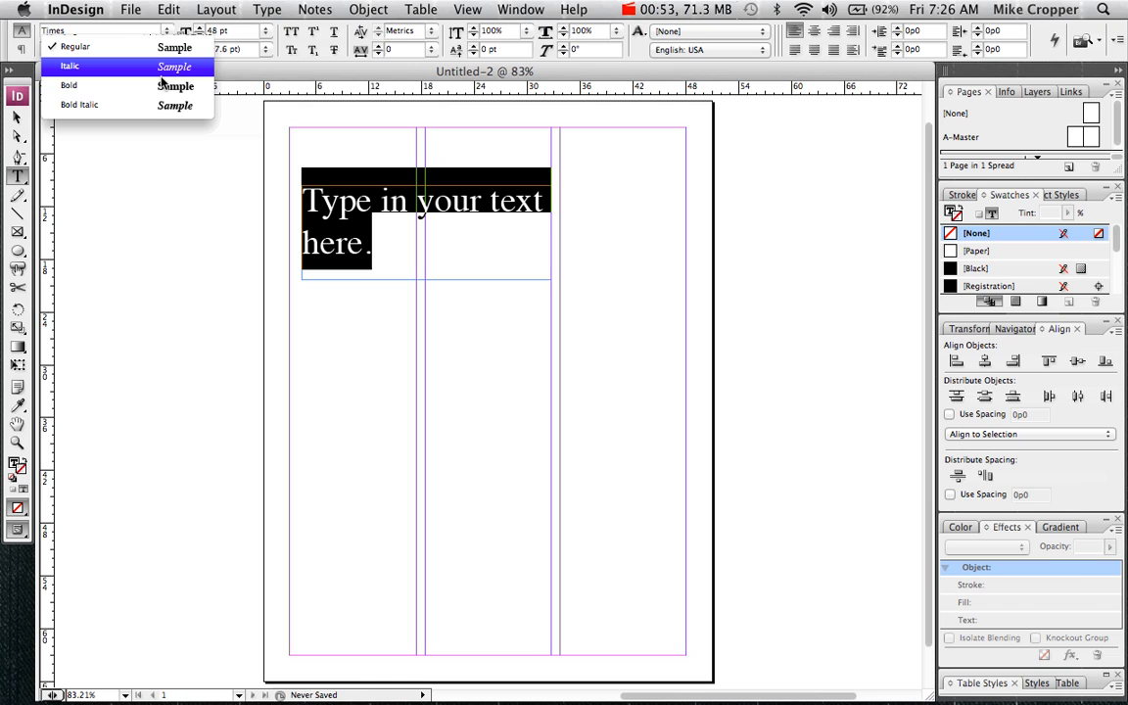
pyautogui.click(74, 49)
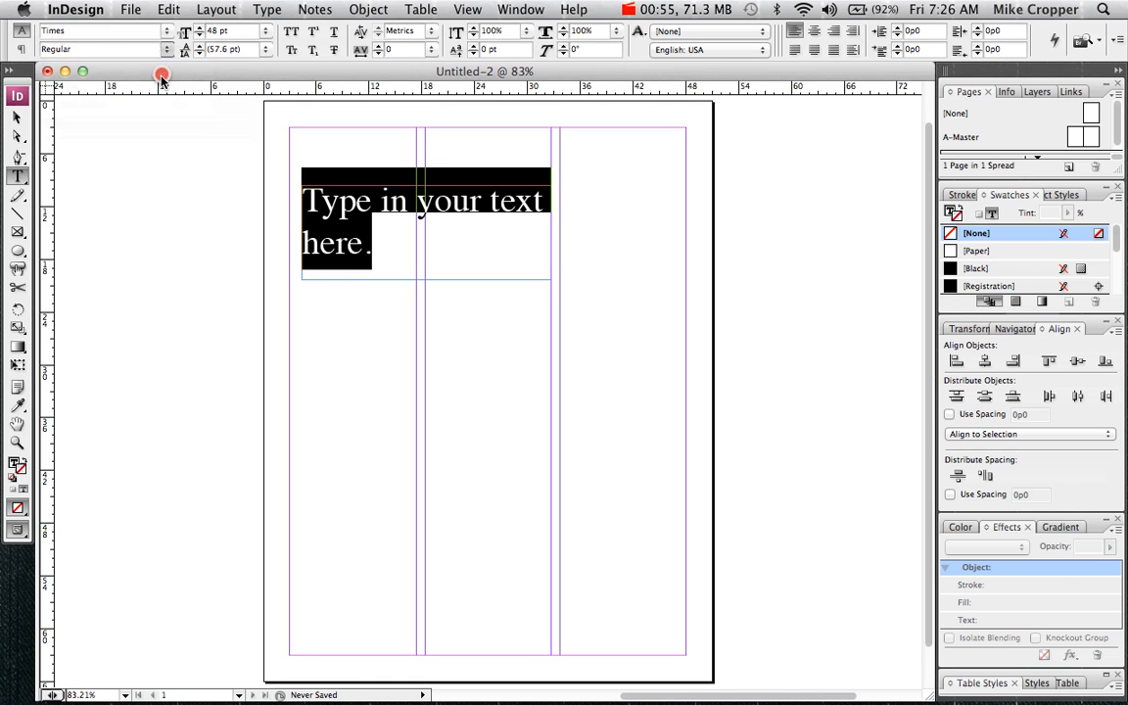
# Make the text italic, all caps and small caps, and align it right.
pyautogui.click(106, 49)
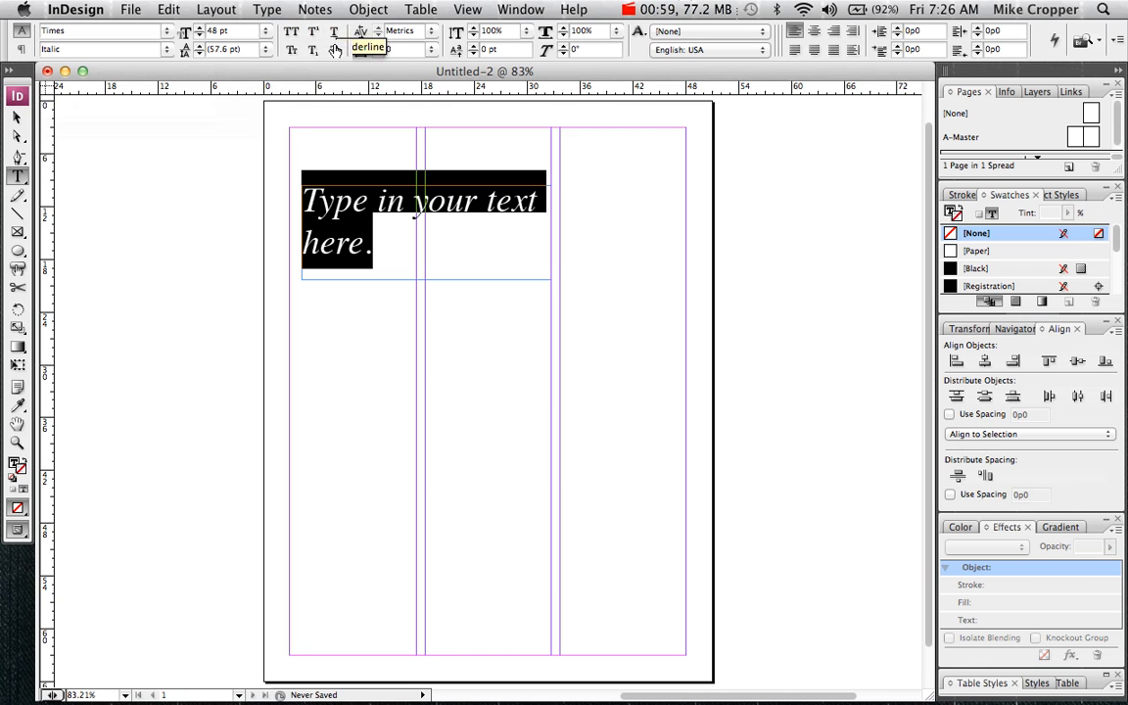
pyautogui.moveTo(291, 34)
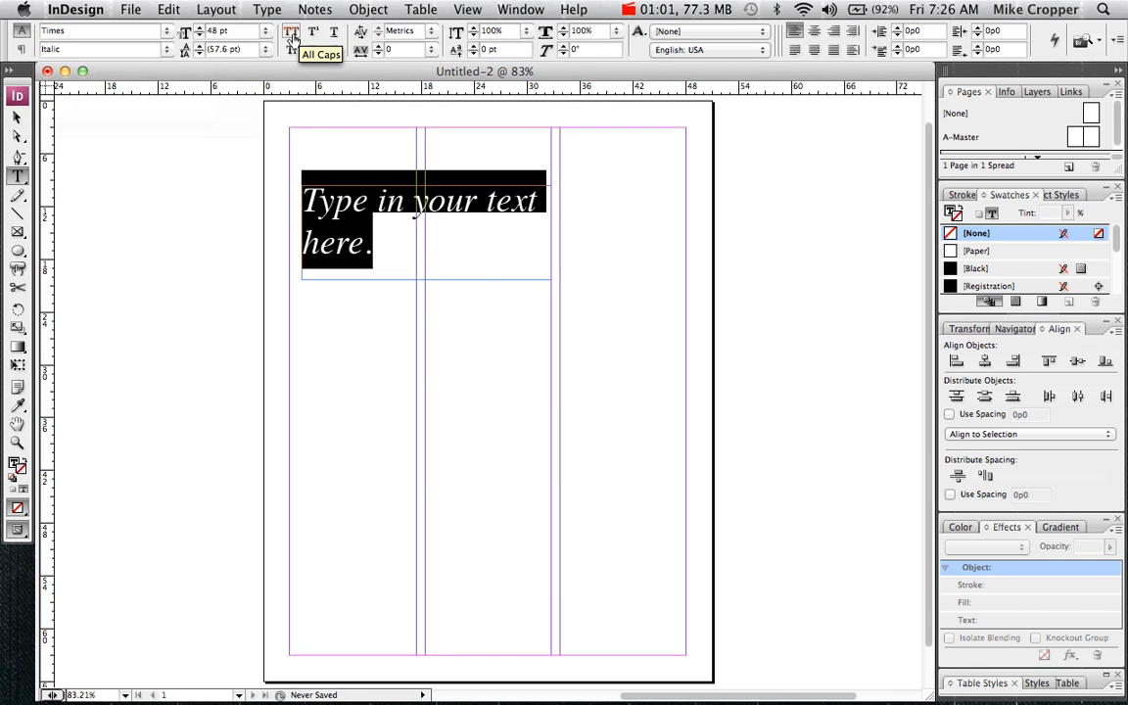
pyautogui.click(291, 49)
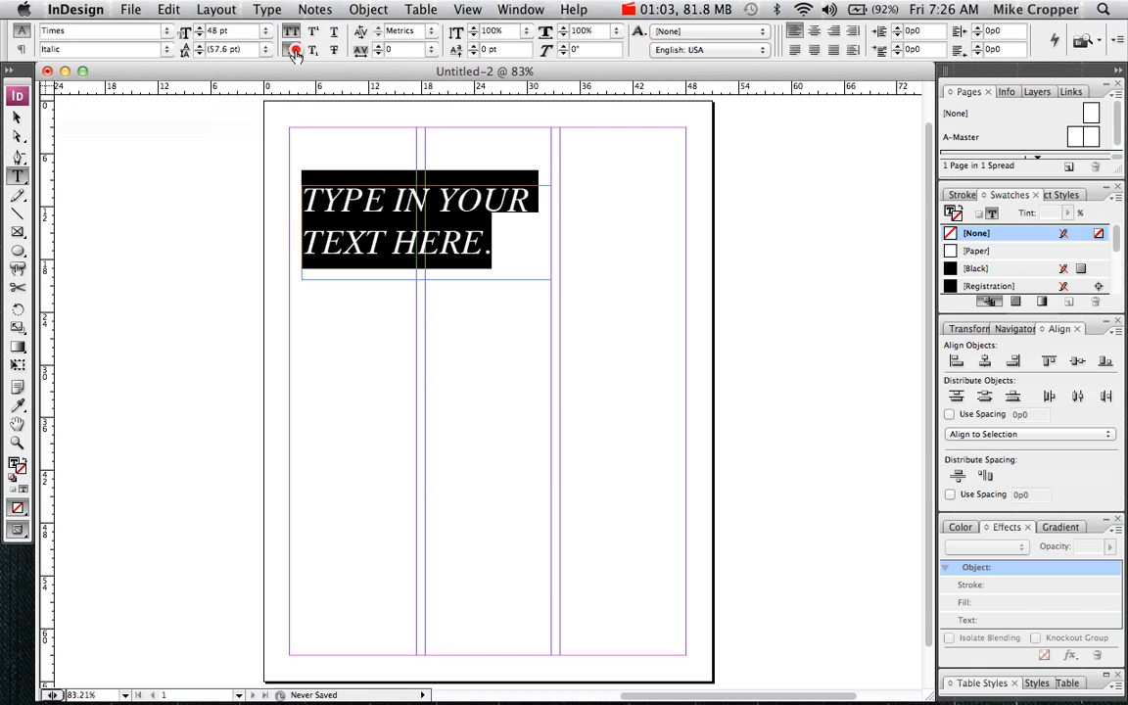
pyautogui.click(314, 49)
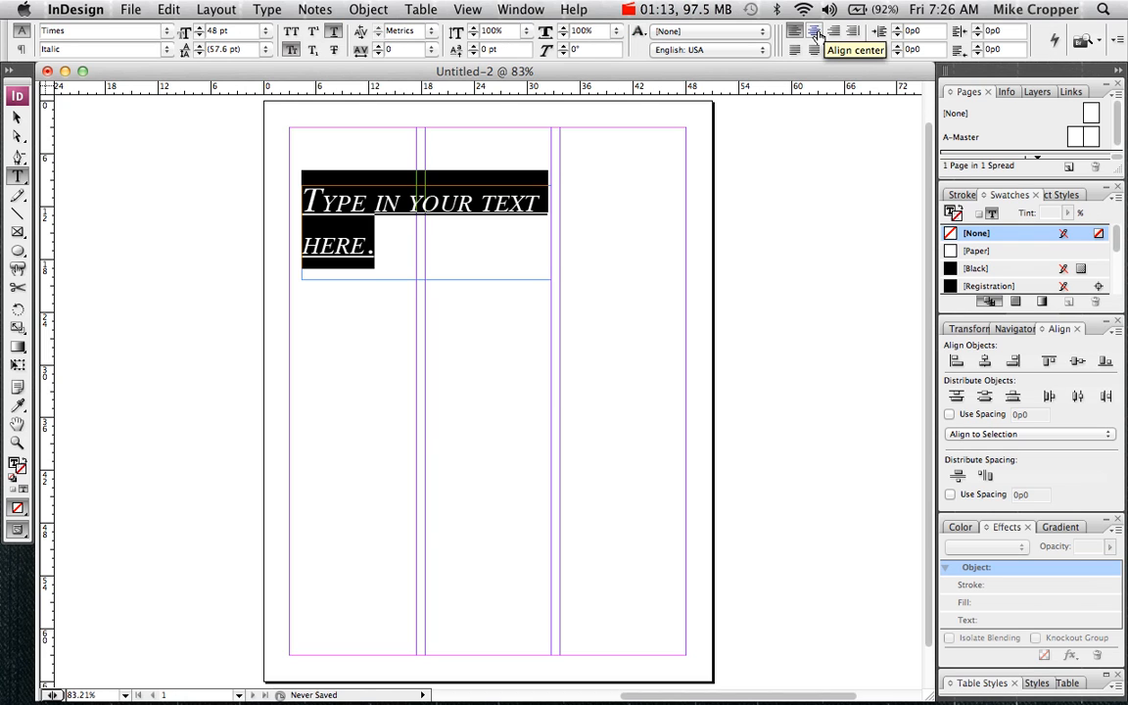
pyautogui.moveTo(818, 30)
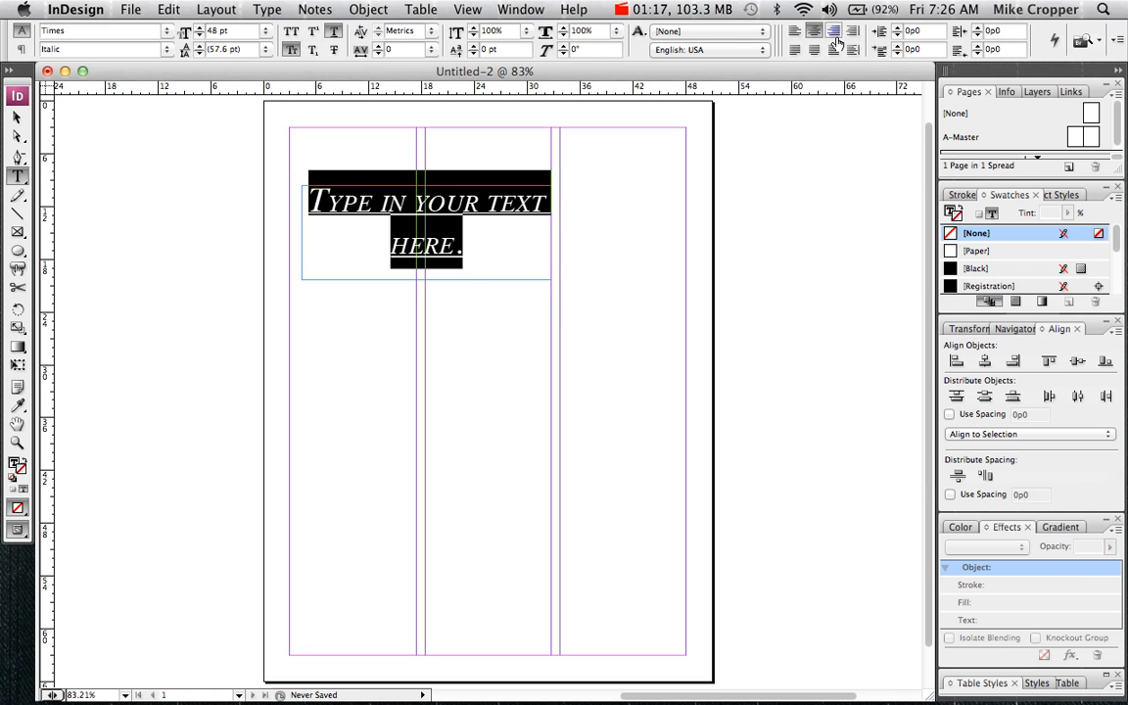
pyautogui.click(794, 30)
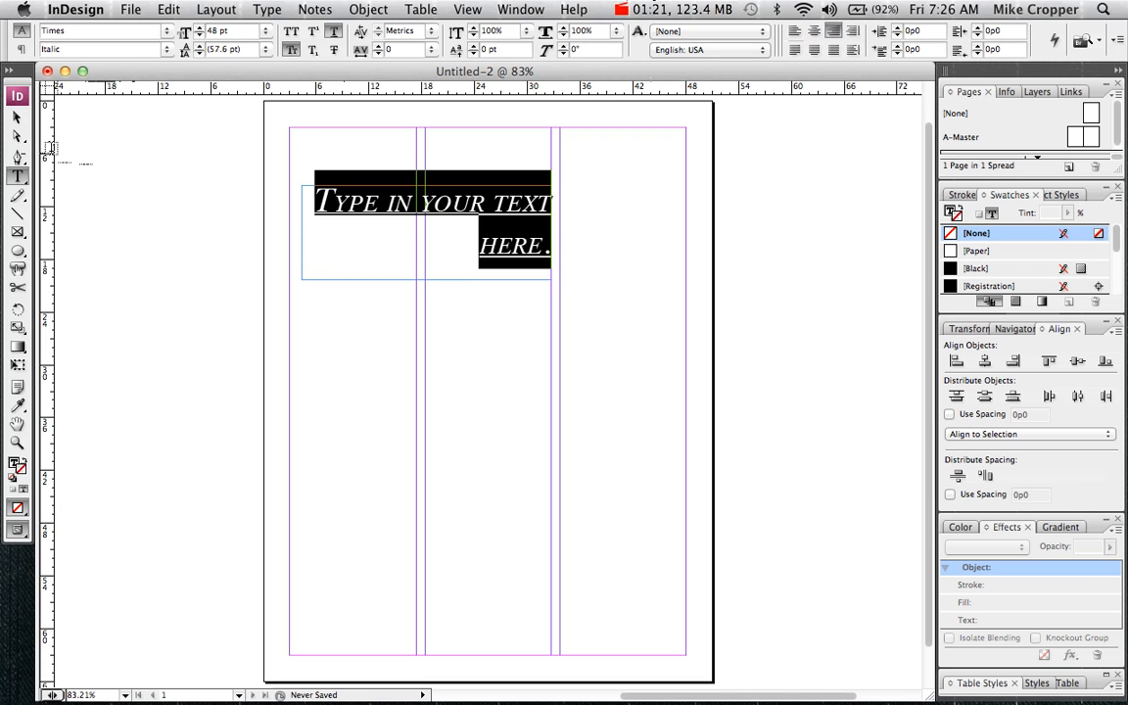
pyautogui.moveTo(16, 115)
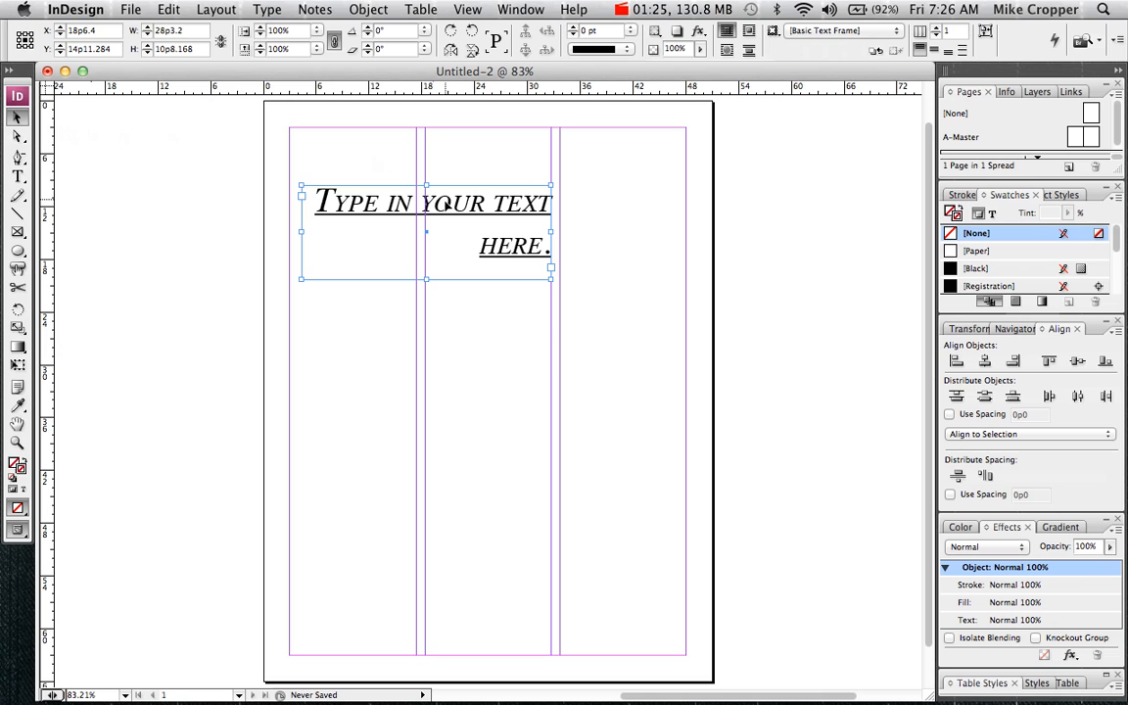
pyautogui.moveTo(426, 284)
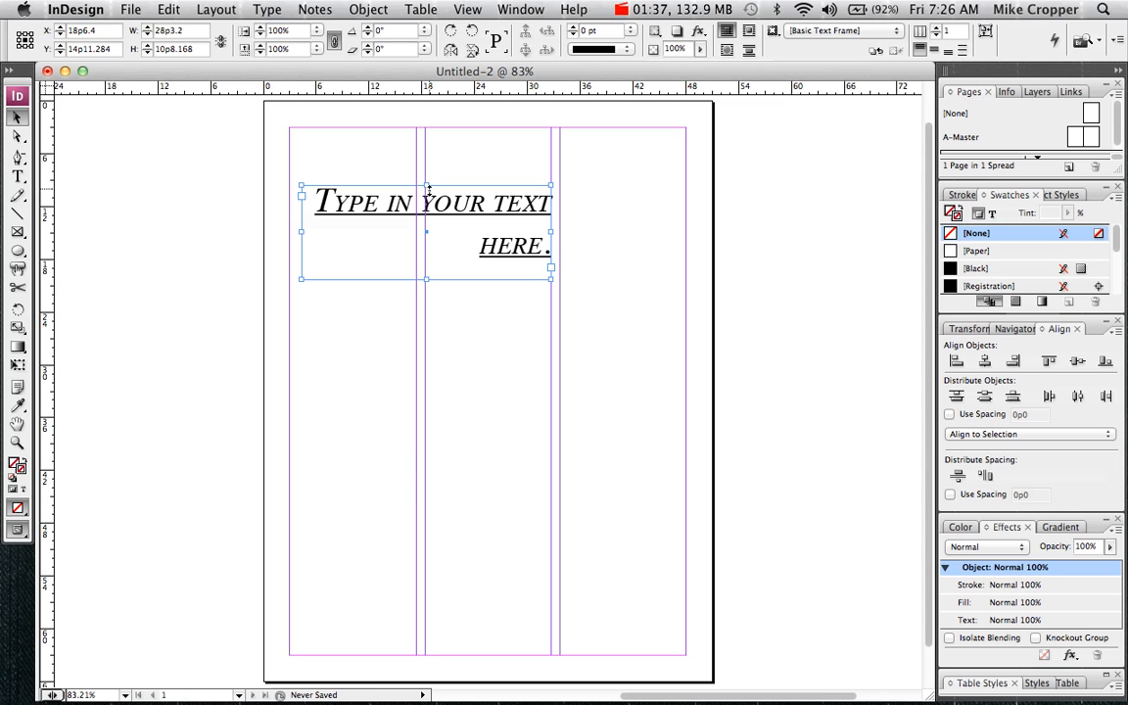
pyautogui.moveTo(304, 252)
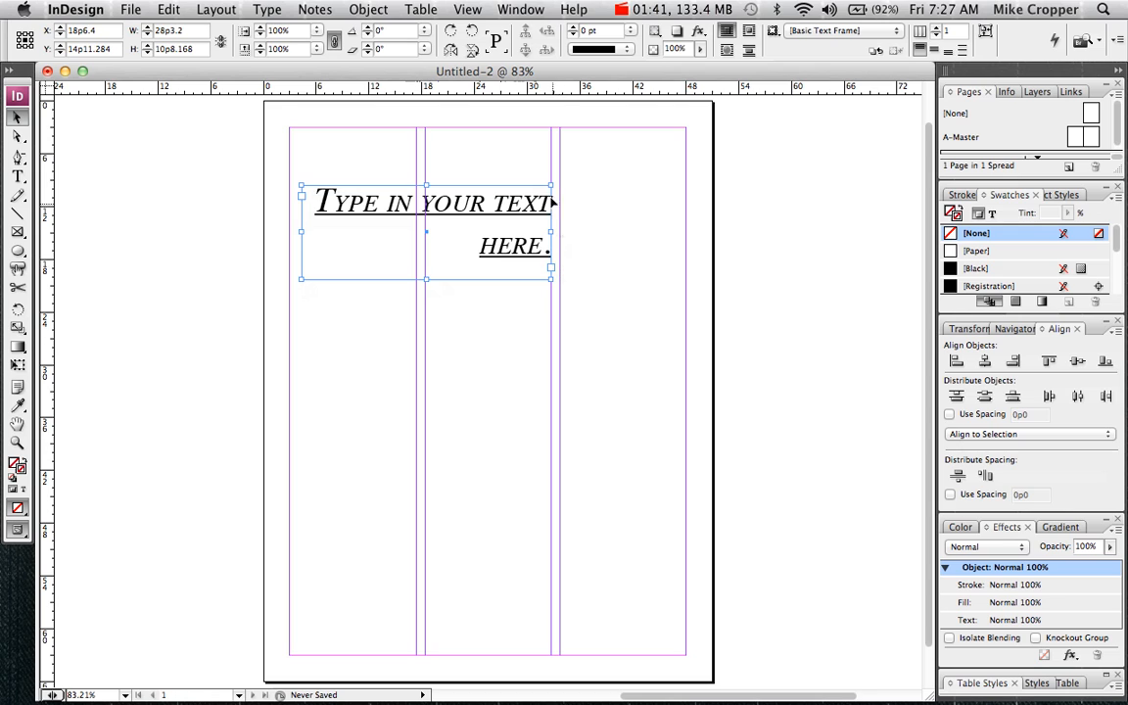
pyautogui.moveTo(889, 246)
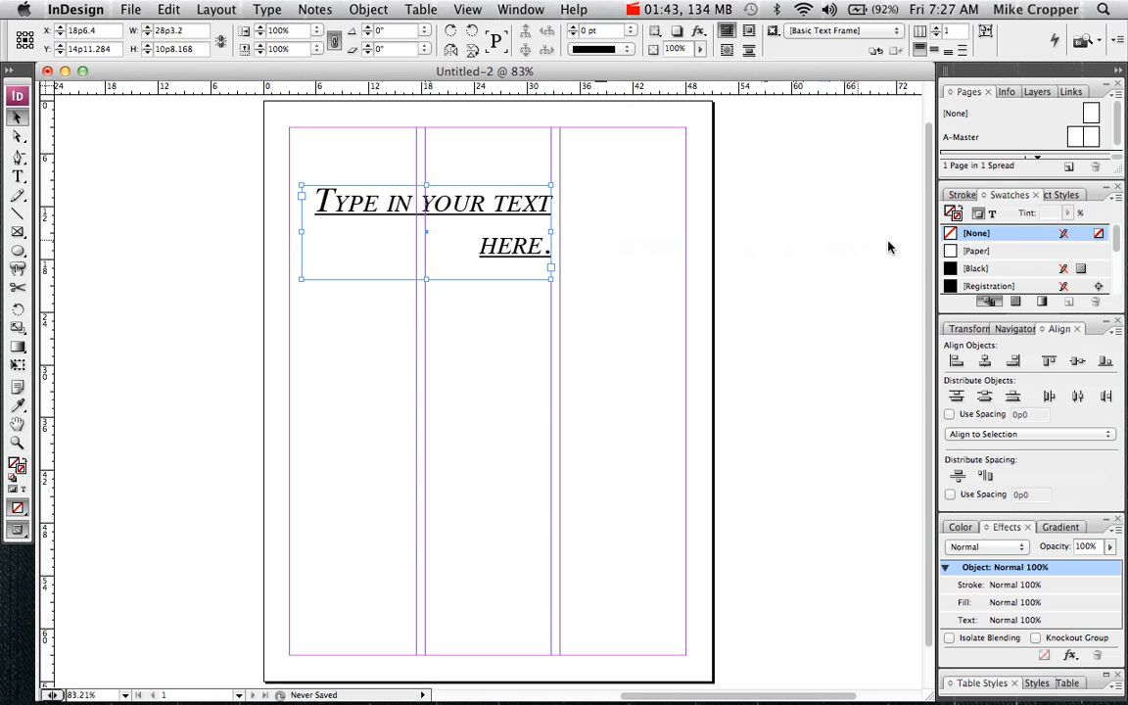
pyautogui.moveTo(1003, 227)
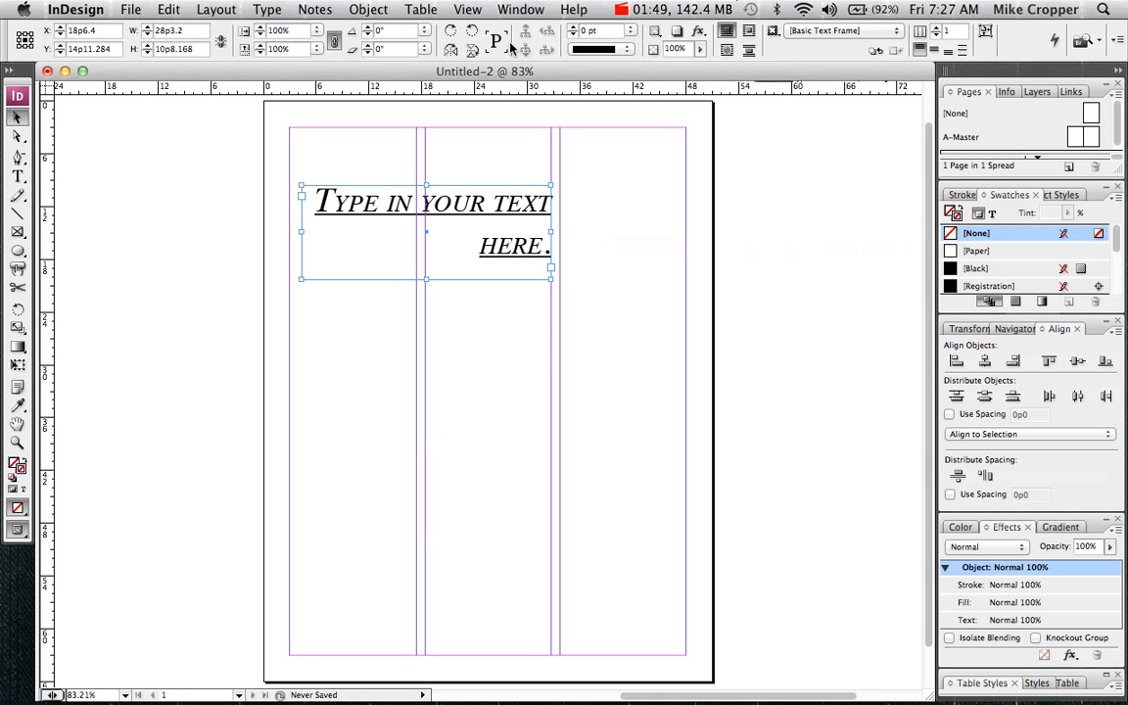
# Open the Window menu to locate the Stroke and Swatches panels.
pyautogui.click(520, 8)
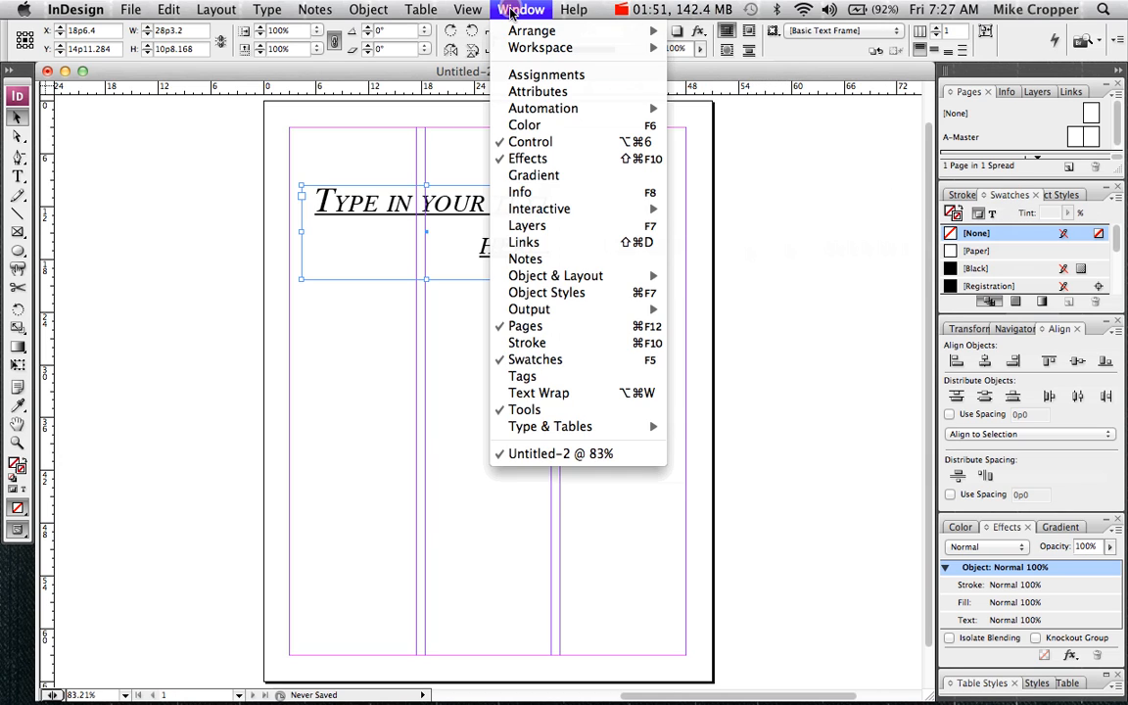
pyautogui.moveTo(527, 343)
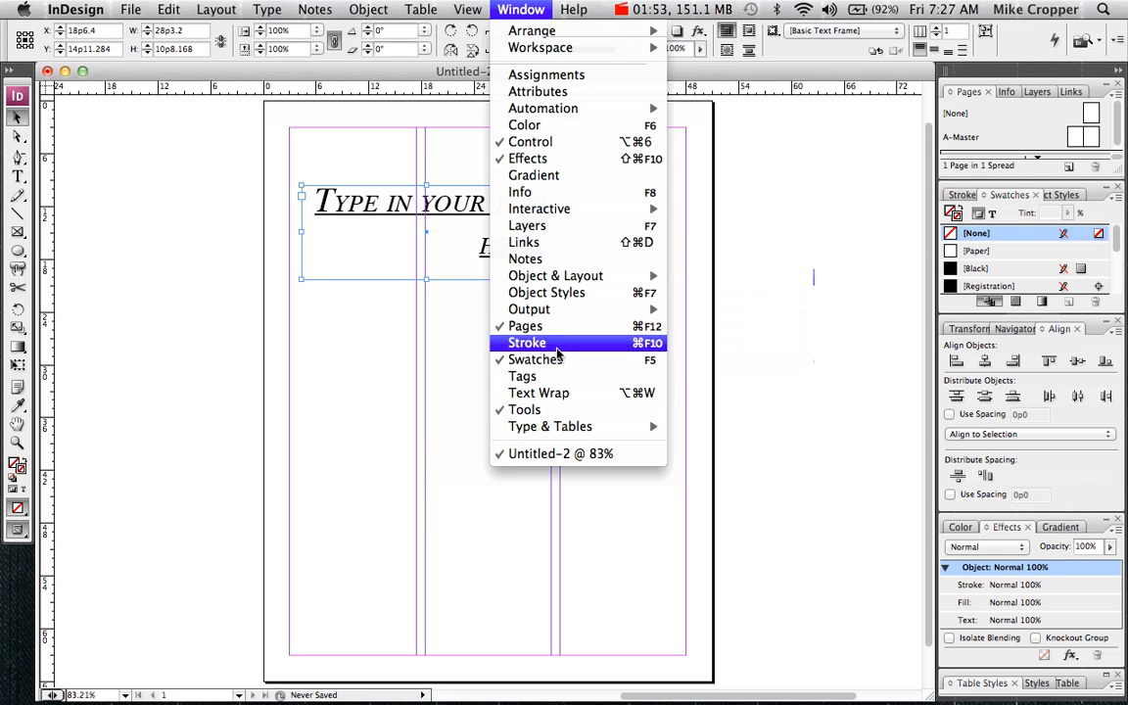
pyautogui.moveTo(536, 360)
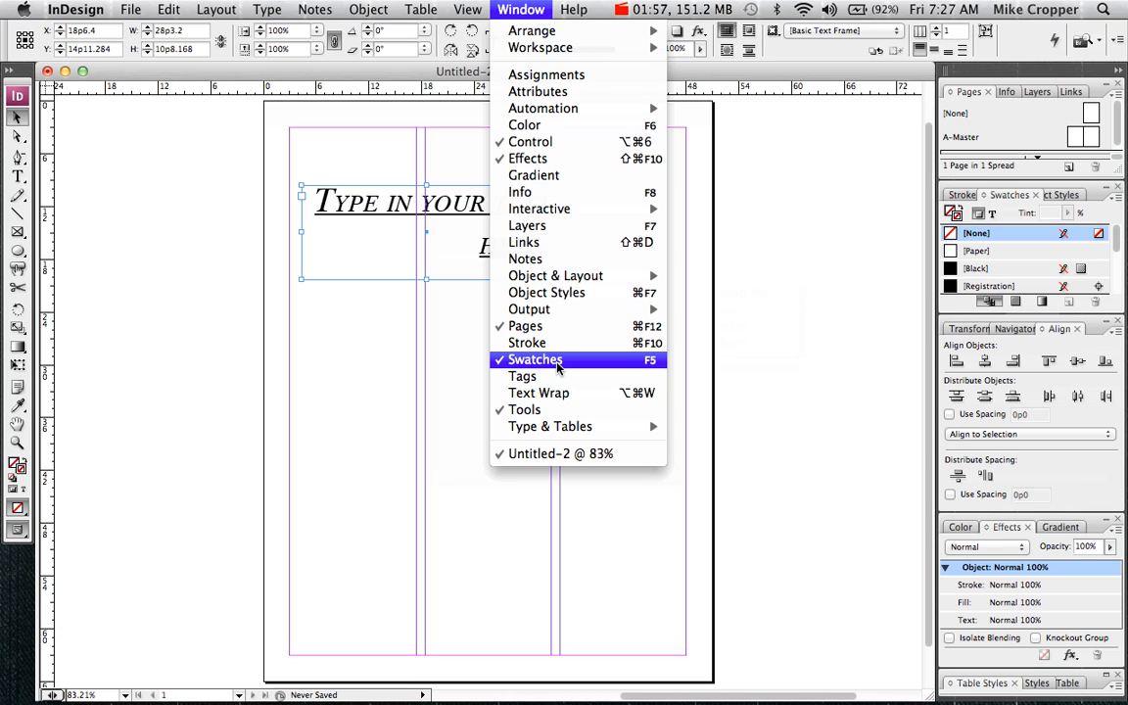
pyautogui.moveTo(762, 101)
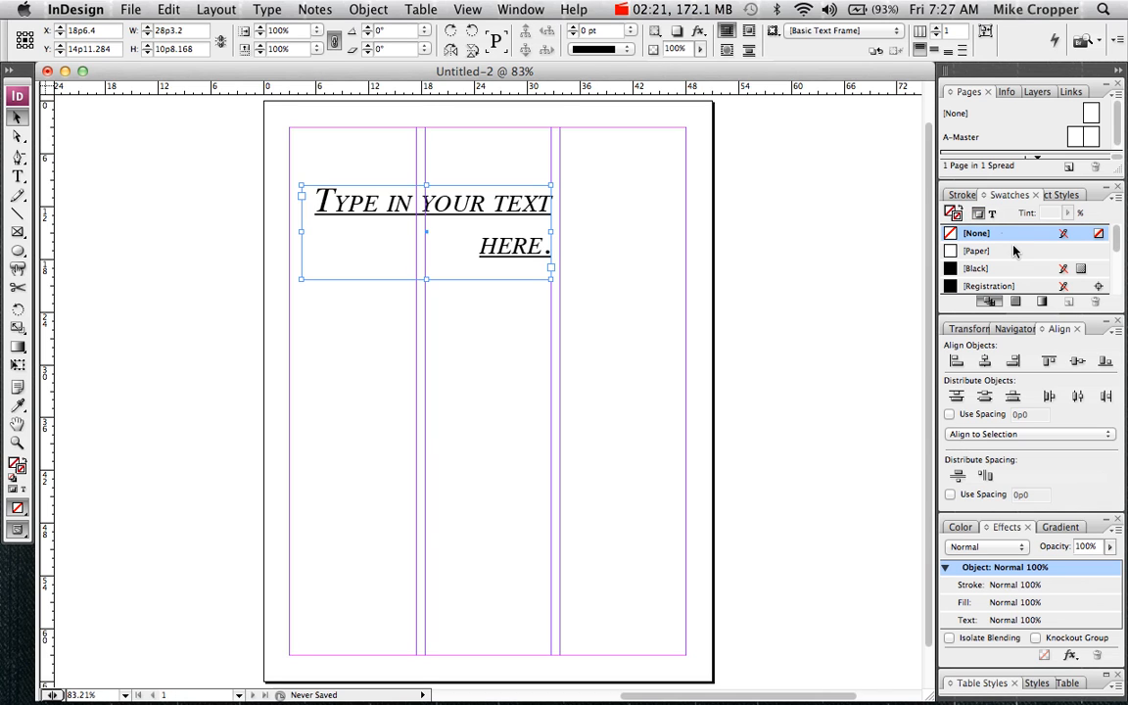
pyautogui.moveTo(1015, 250)
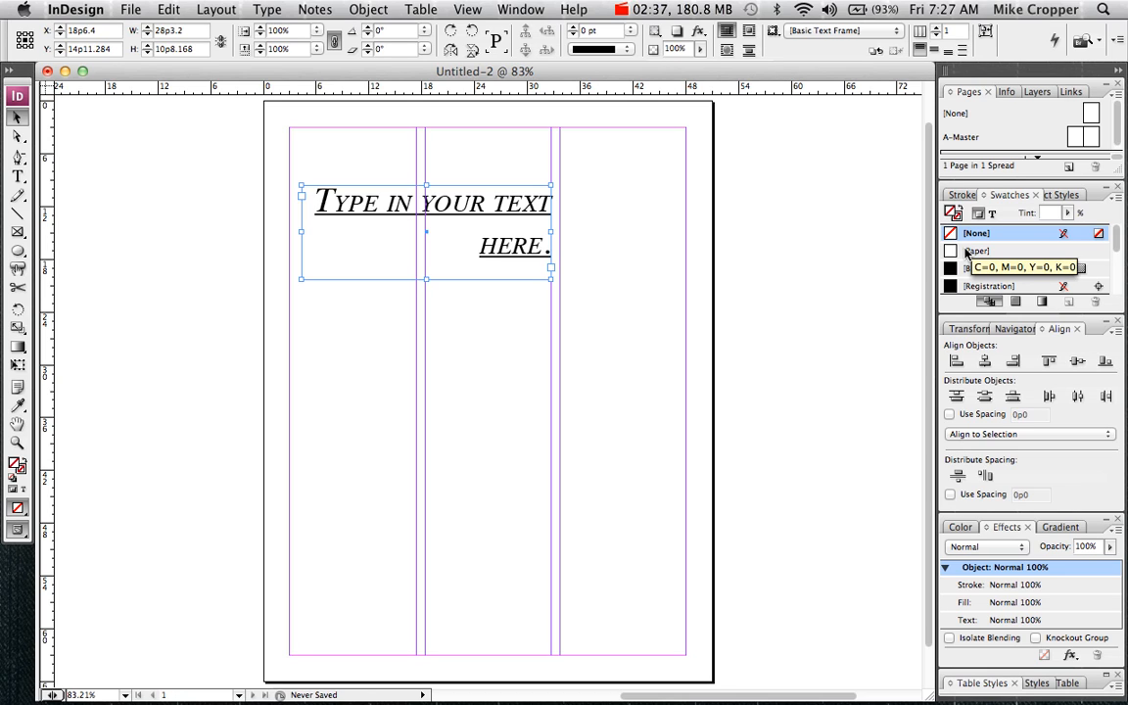
pyautogui.moveTo(952, 212)
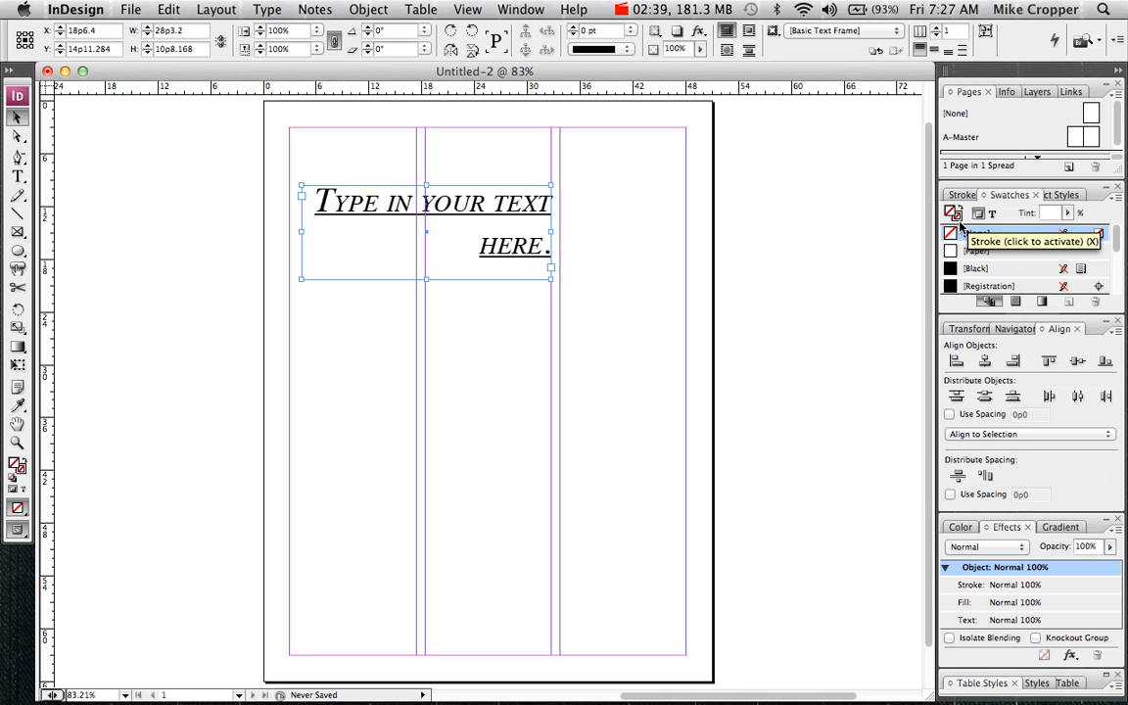
# Switch the Swatches panel to Formatting Affects Text.
pyautogui.click(976, 234)
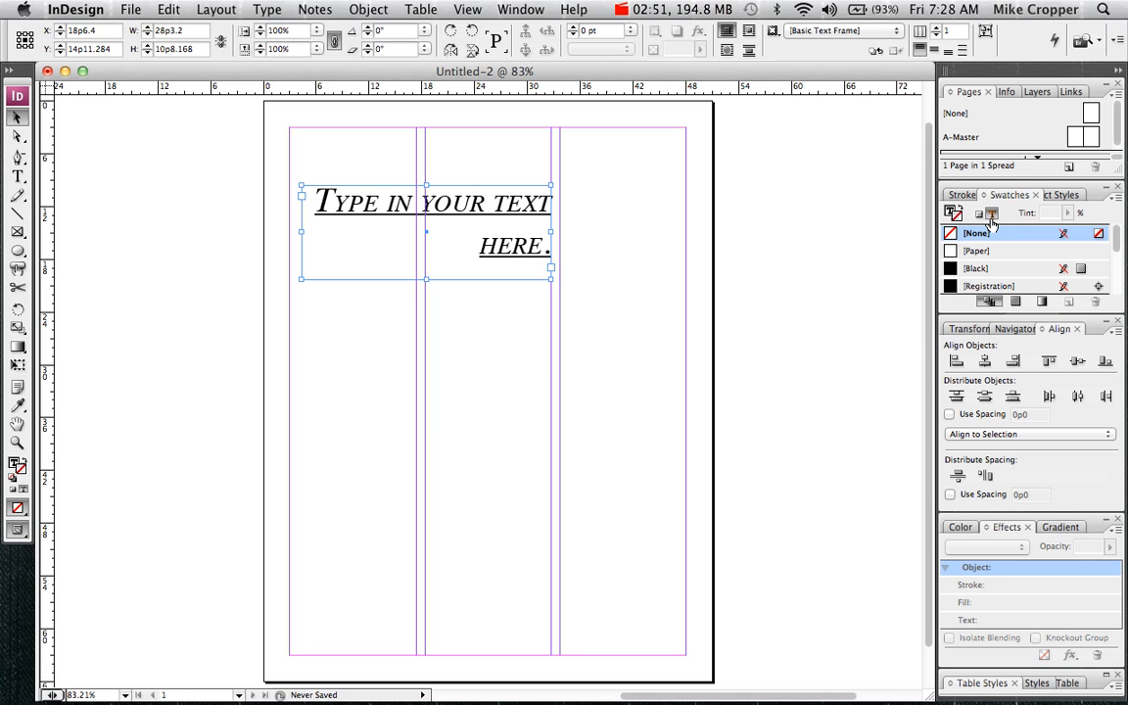
pyautogui.moveTo(989, 262)
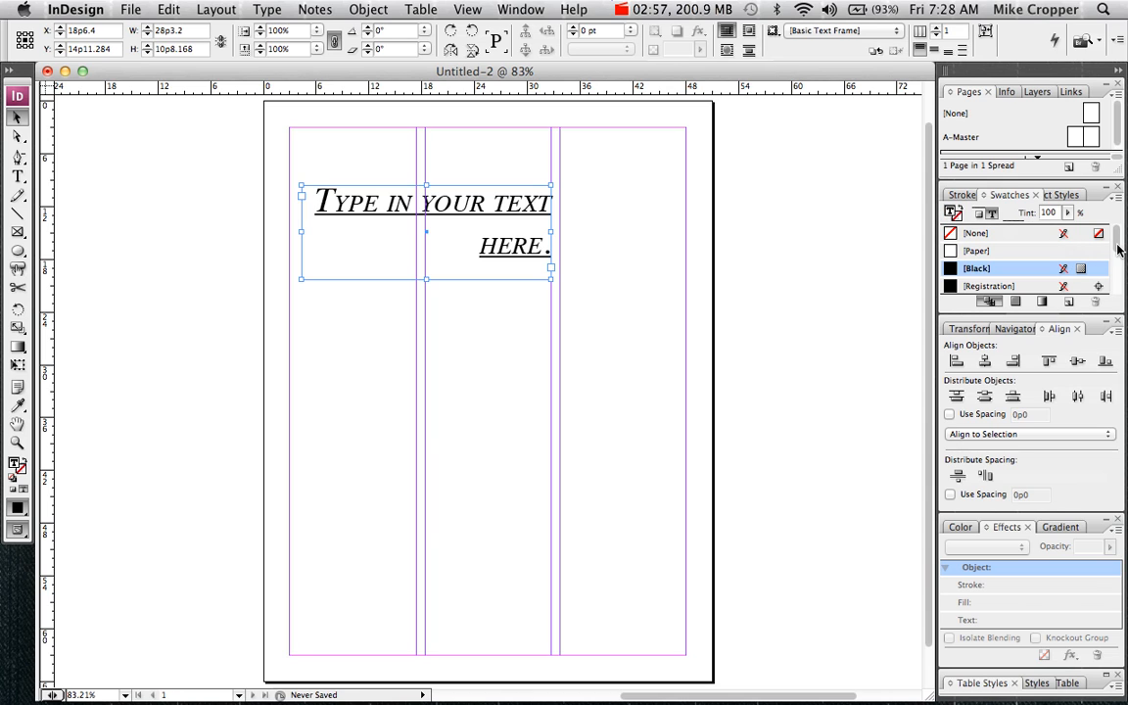
# Fill the text with the C=100 M=0 Y=0 K=0 cyan swatch.
pyautogui.scroll(-3)
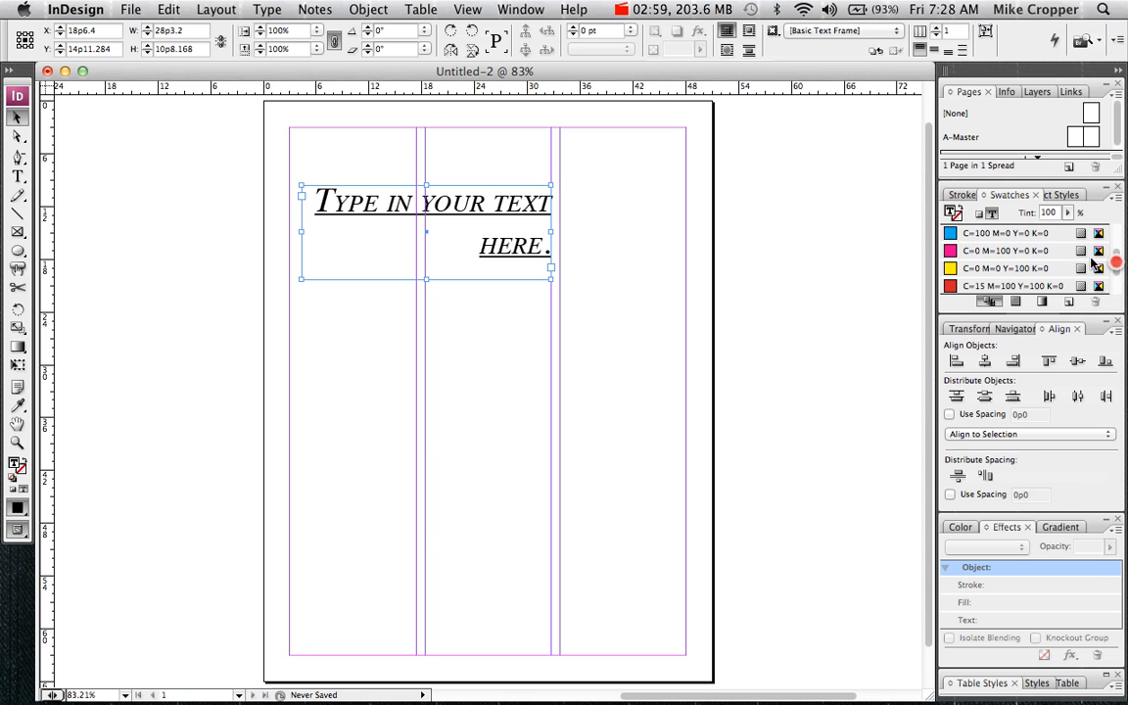
pyautogui.click(1004, 233)
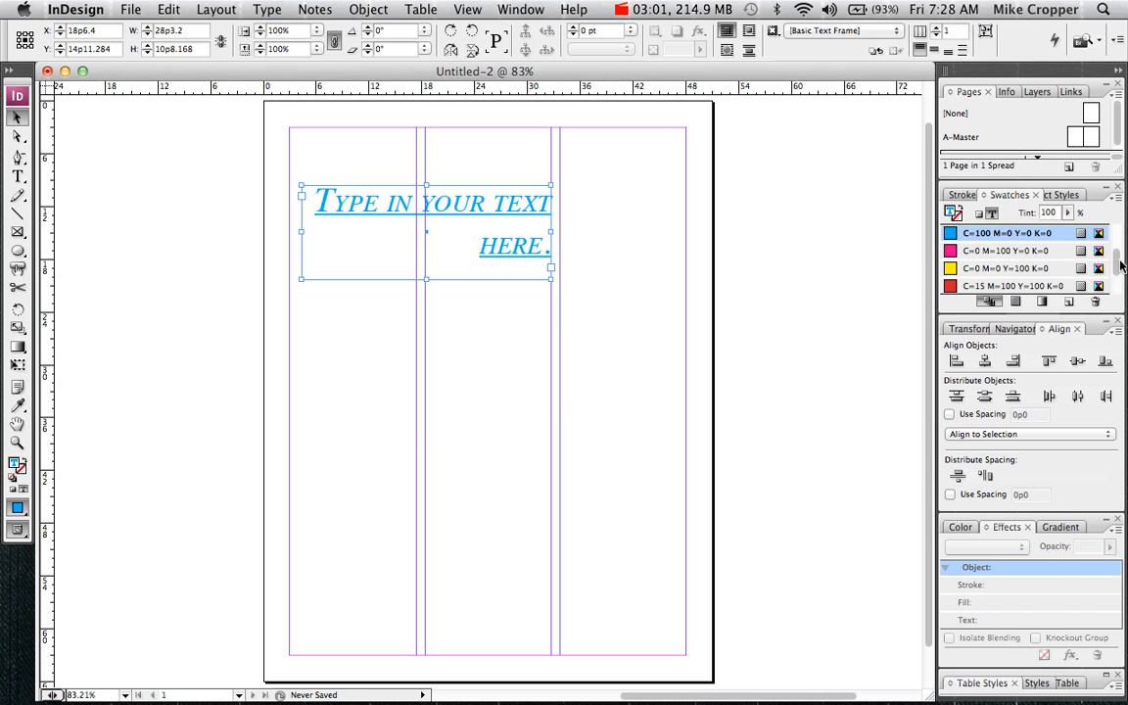
pyautogui.scroll(3)
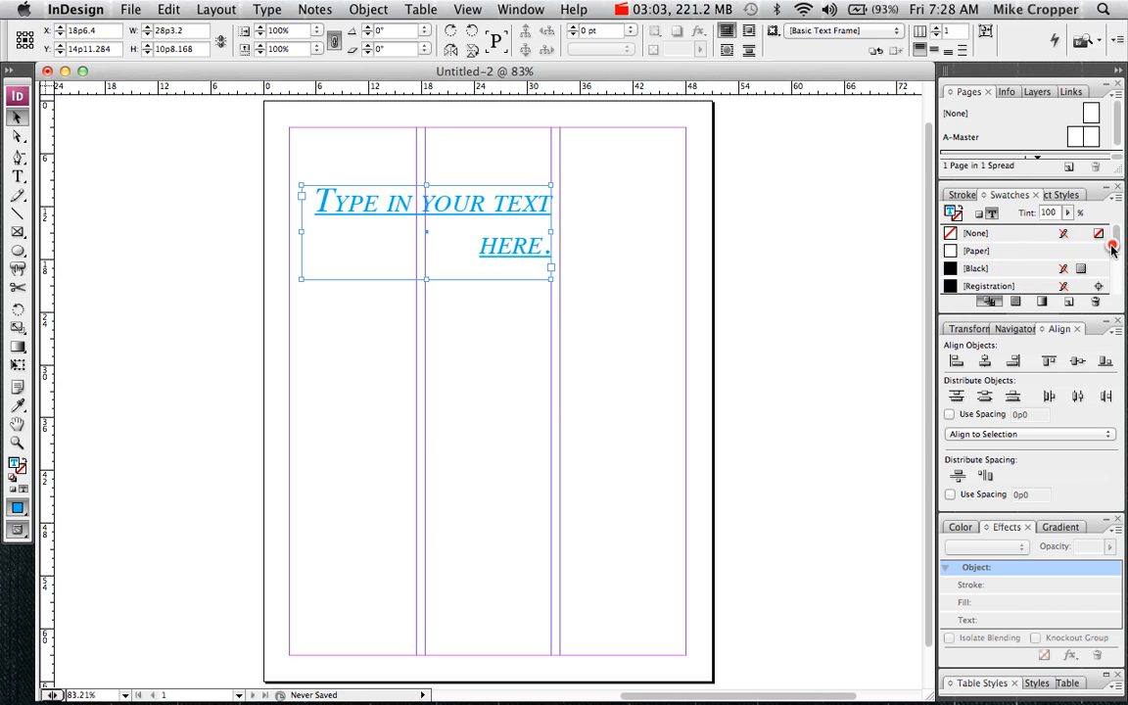
pyautogui.moveTo(1019, 250)
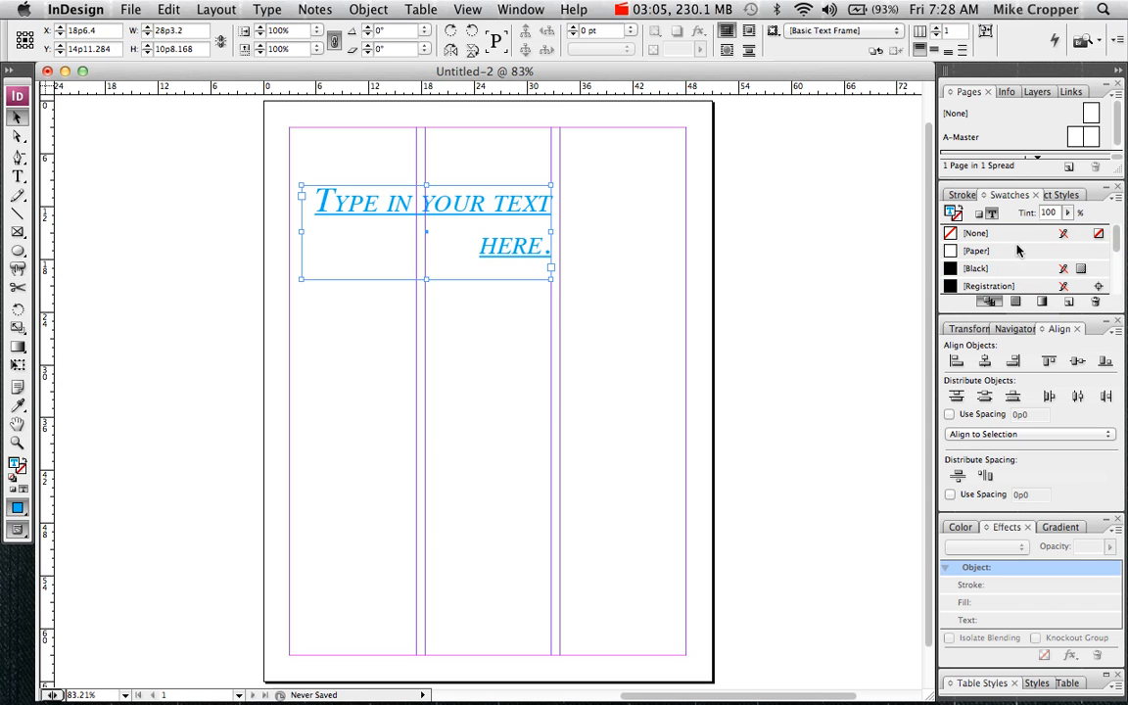
pyautogui.moveTo(956, 213)
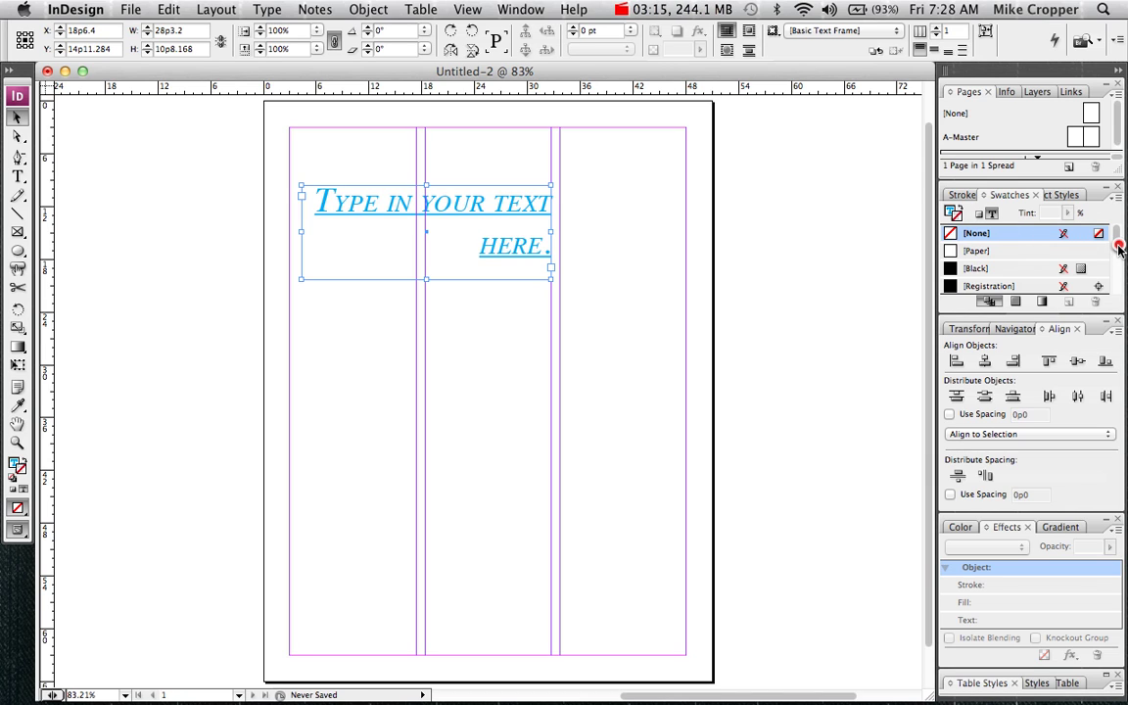
# Stroke the text with the C=0 M=100 Y=0 K=0 magenta swatch at 3 pt.
pyautogui.scroll(-3)
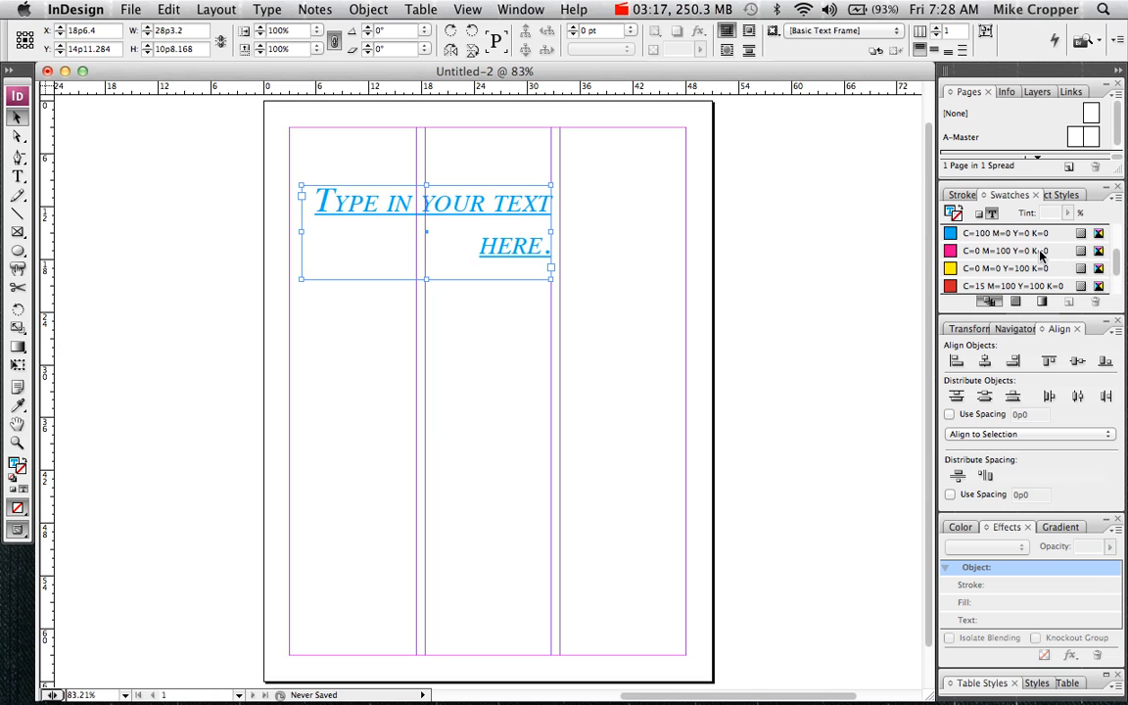
pyautogui.click(999, 250)
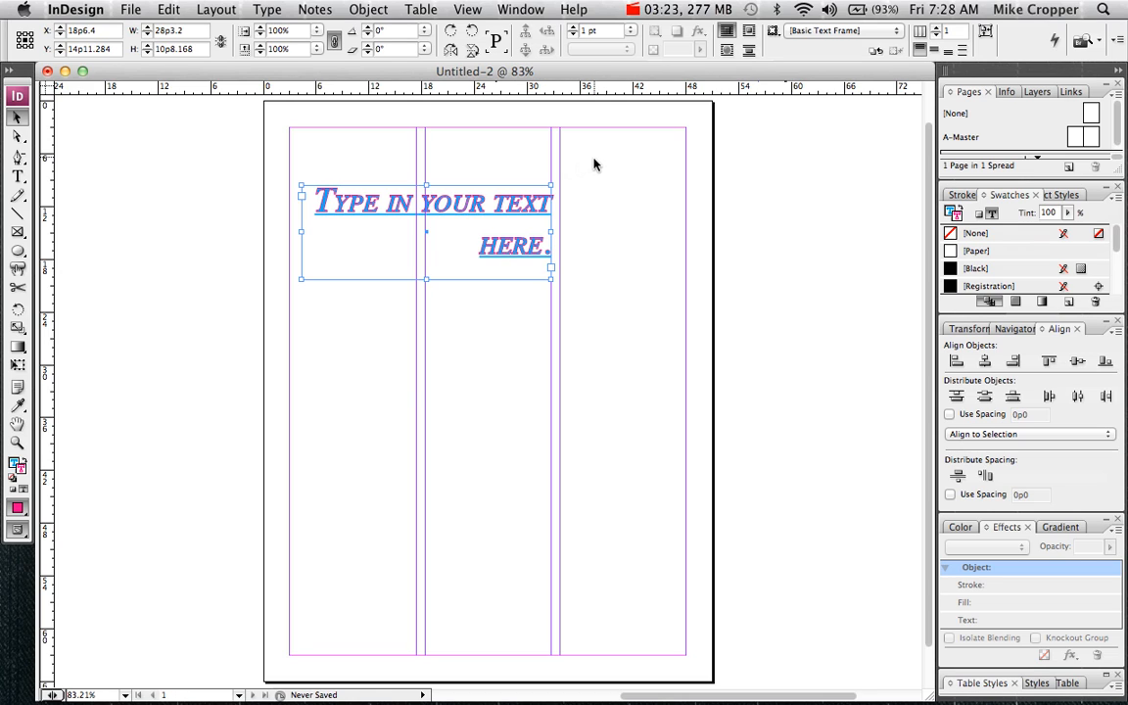
pyautogui.moveTo(600, 116)
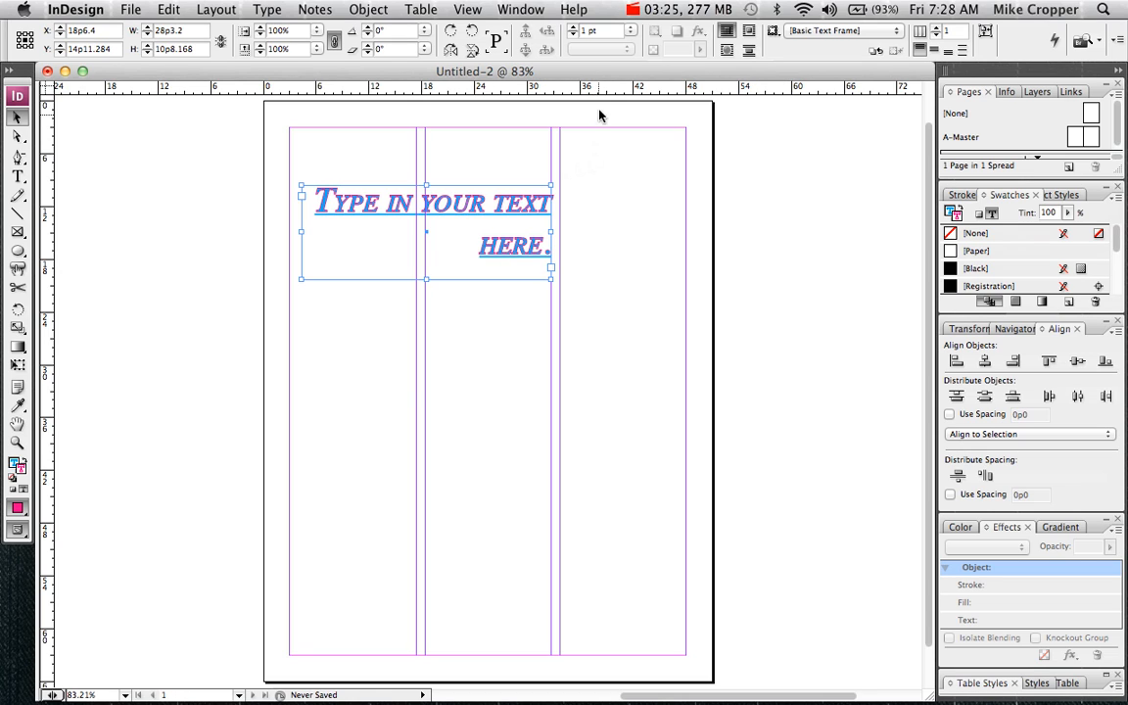
pyautogui.moveTo(632, 41)
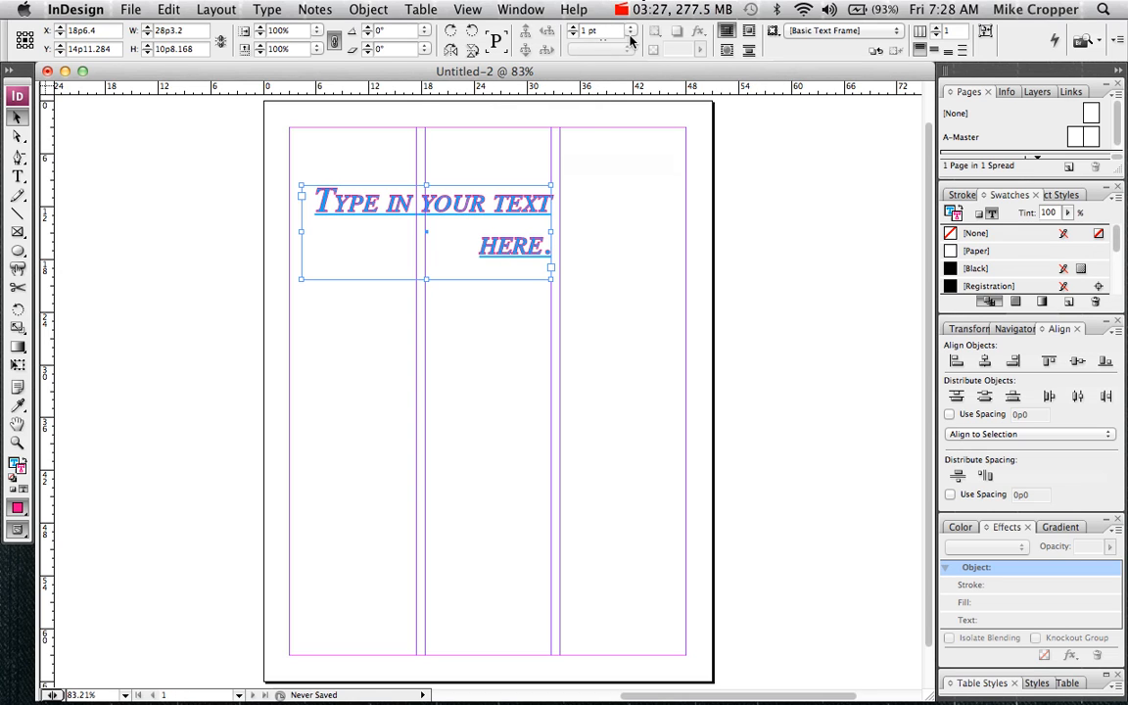
pyautogui.click(630, 30)
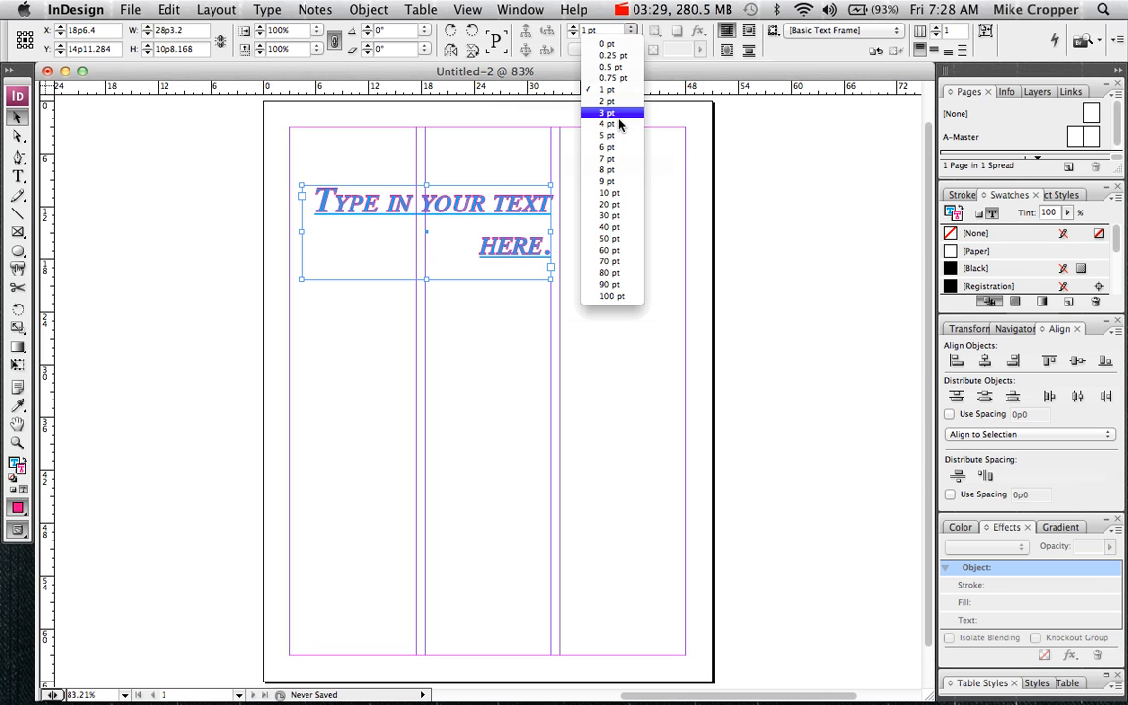
pyautogui.click(606, 124)
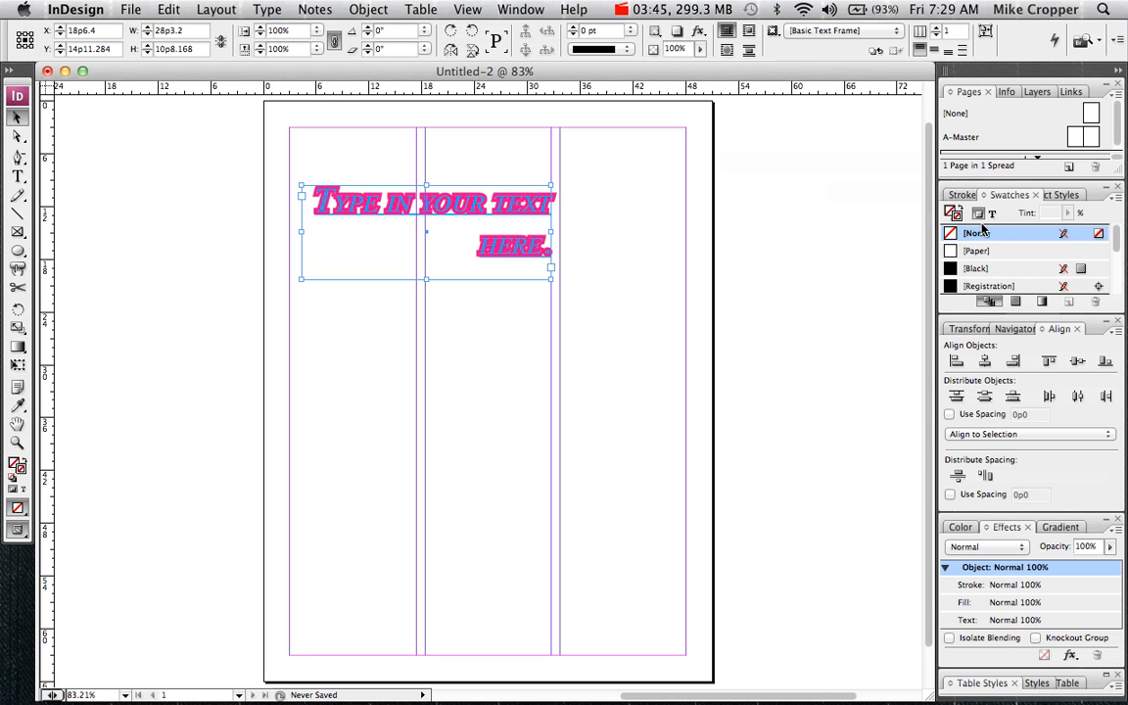
pyautogui.moveTo(976, 213)
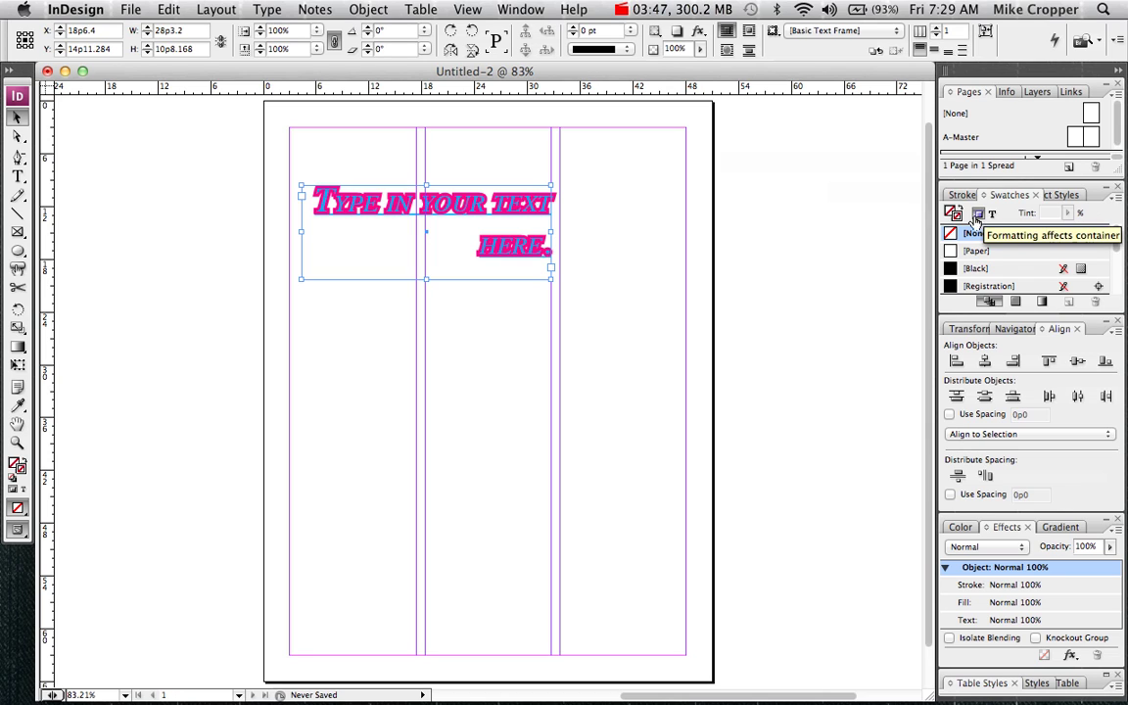
# Switch to Formatting Affects Container and fill the frame with the yellow swatch.
pyautogui.click(948, 214)
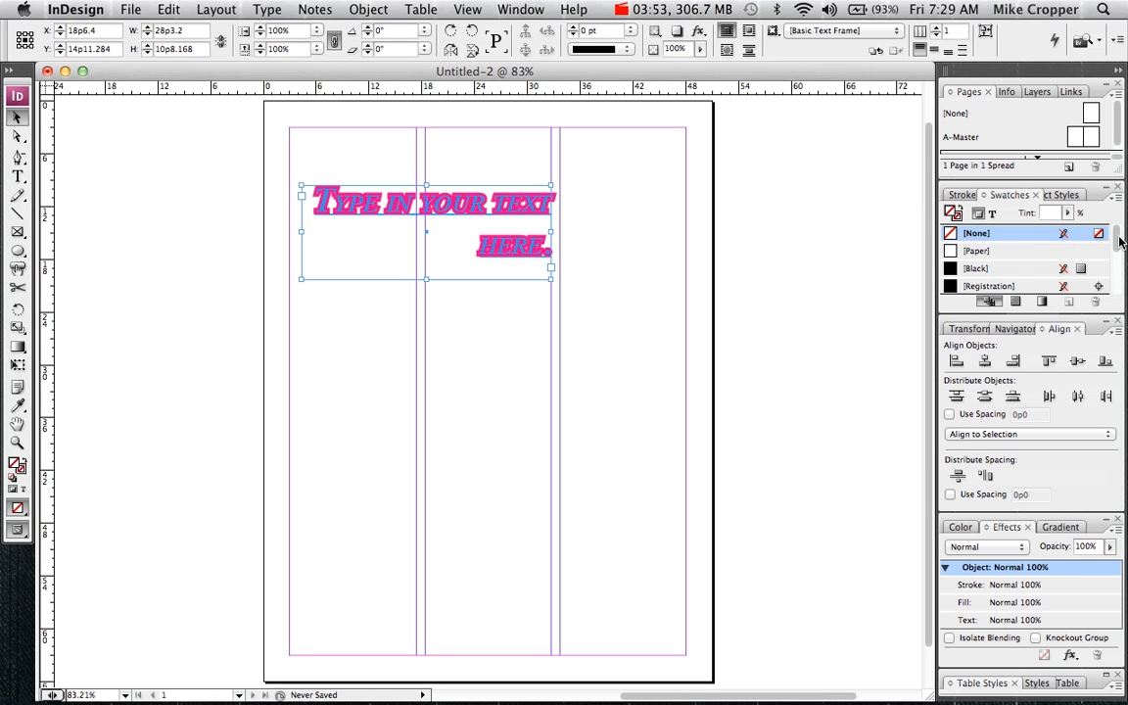
pyautogui.scroll(-3)
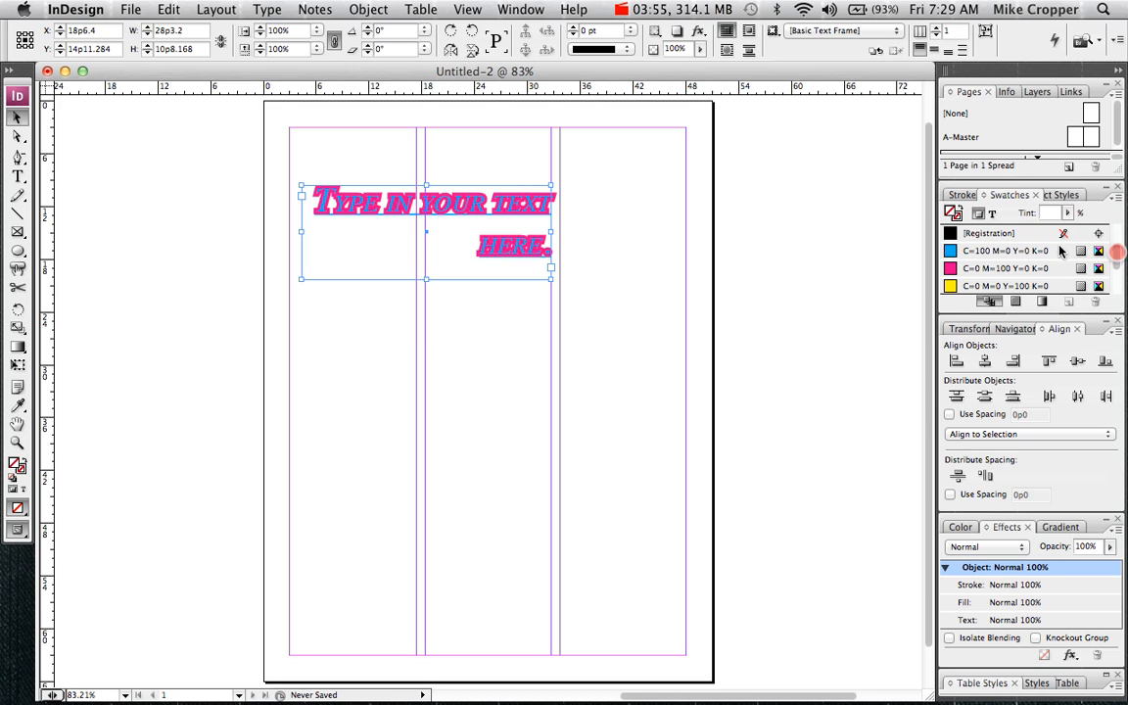
pyautogui.click(994, 286)
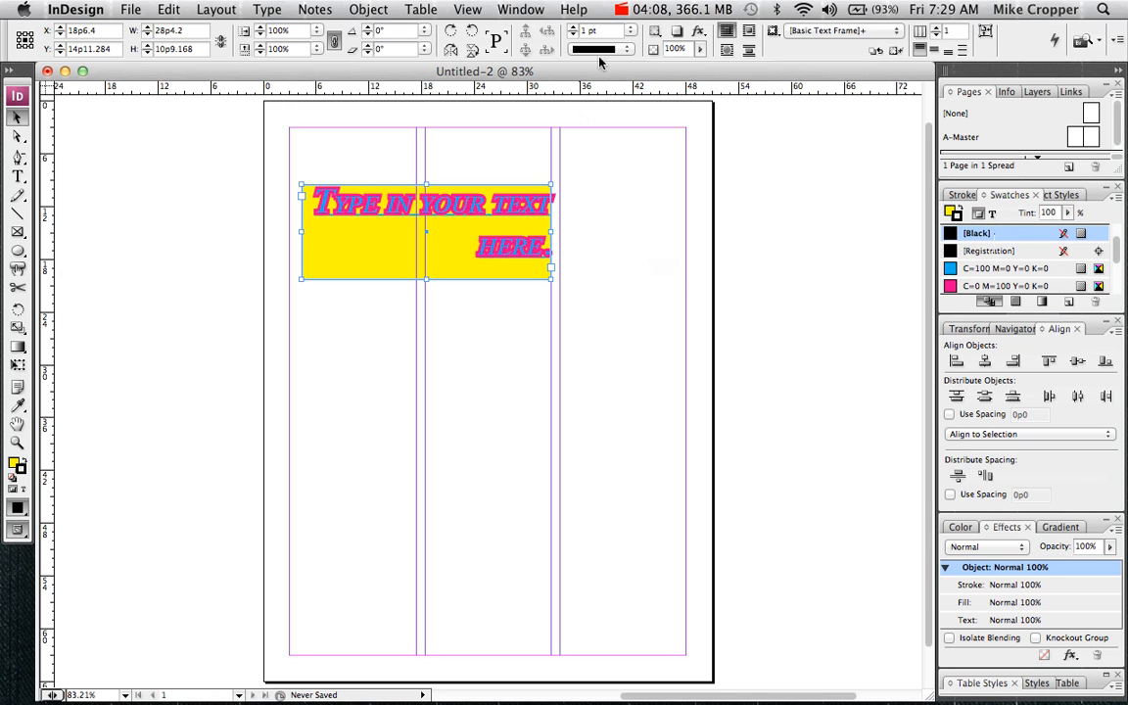
pyautogui.click(630, 30)
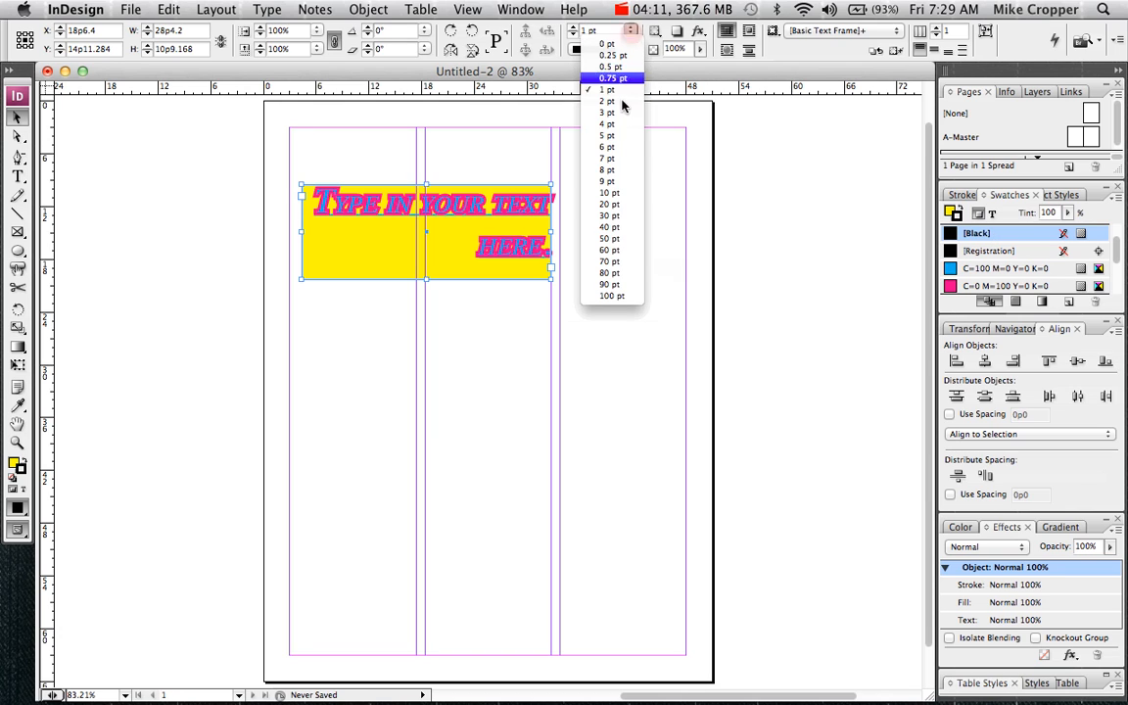